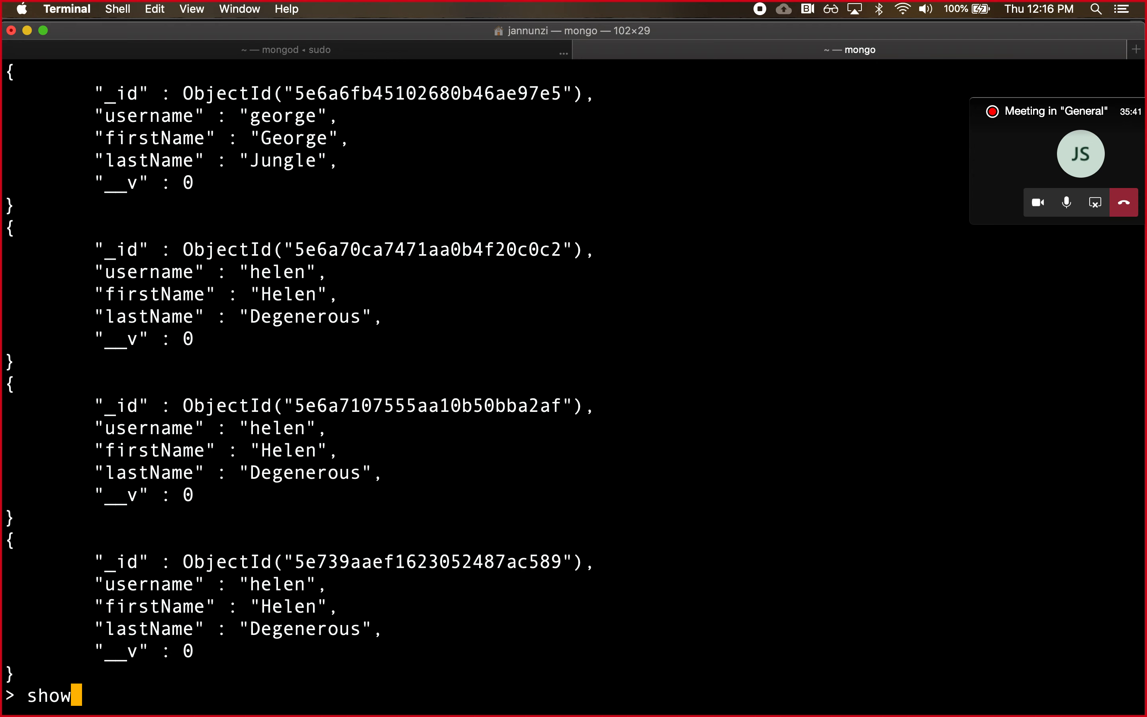
# Run 'show collections' in the mongo shell to list the sections and users collections.
pyautogui.write('collections')
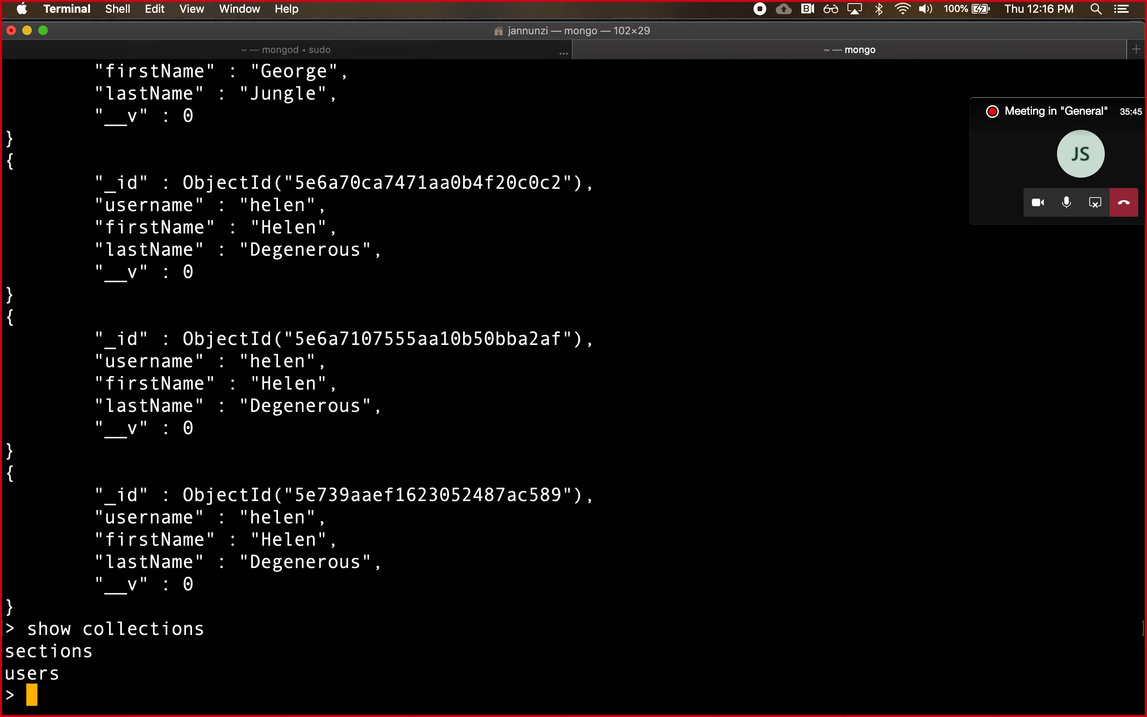
pyautogui.press('cmd+tab')
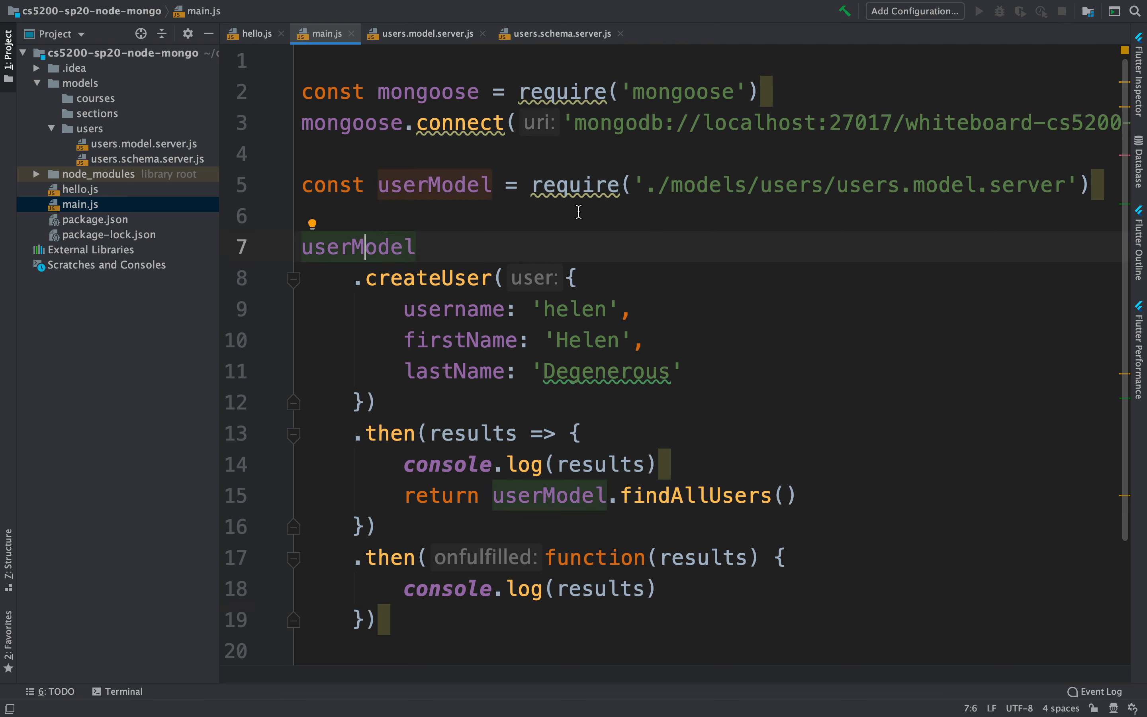
pyautogui.moveTo(502, 249)
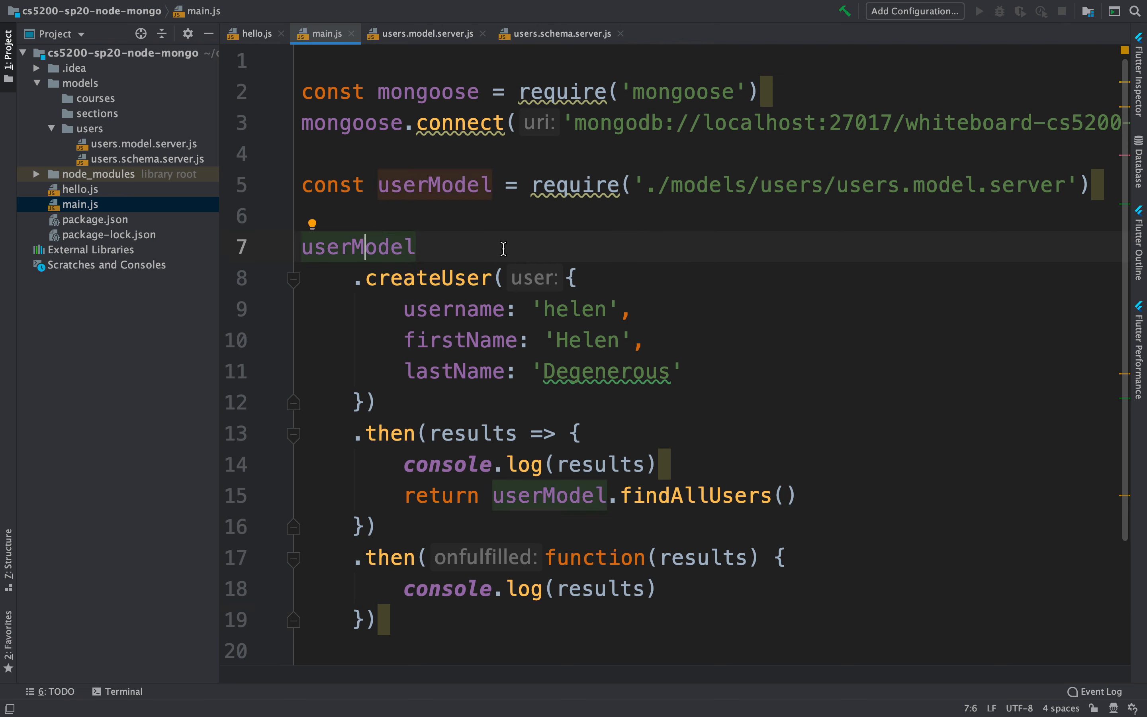
# Review users.model.server.js, highlighting the createUser and findAllUsers functions built on userModel.
pyautogui.click(421, 33)
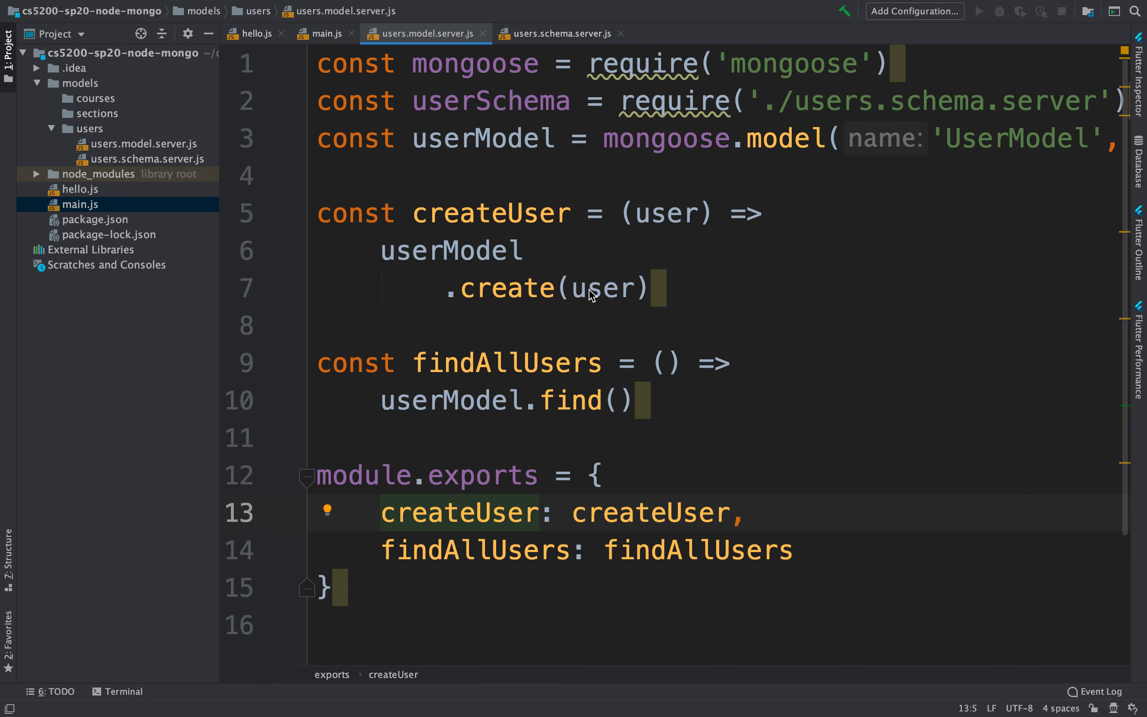
pyautogui.click(381, 512)
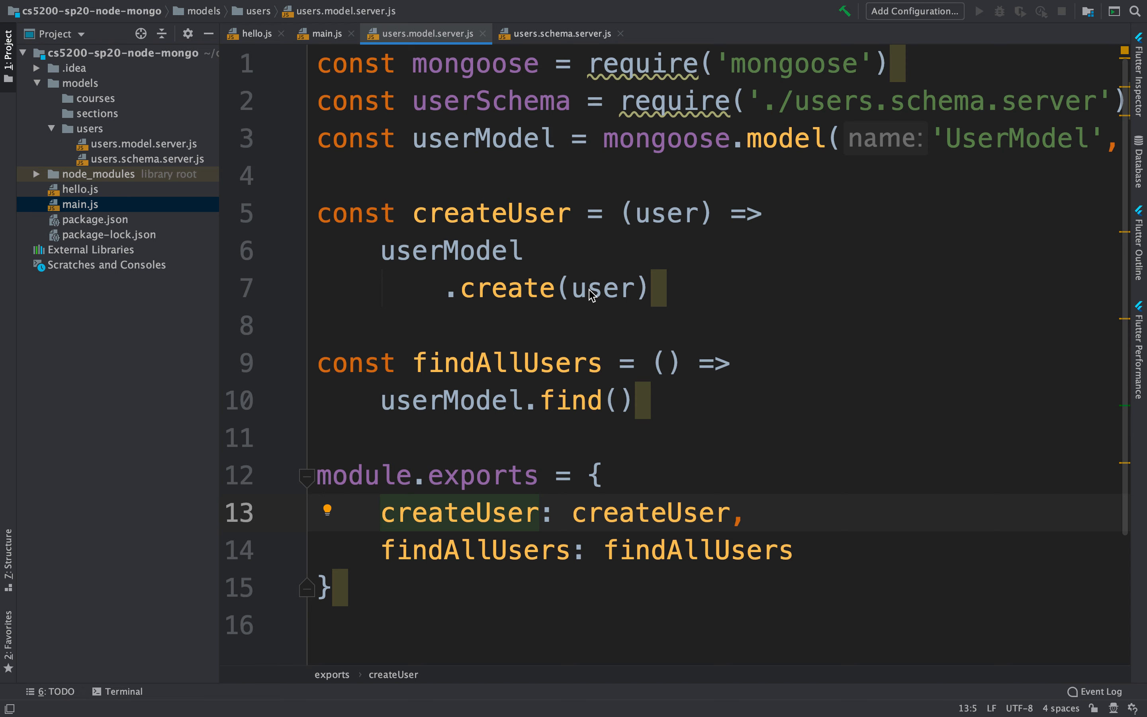
pyautogui.moveTo(318, 213); pyautogui.dragTo(643, 400)
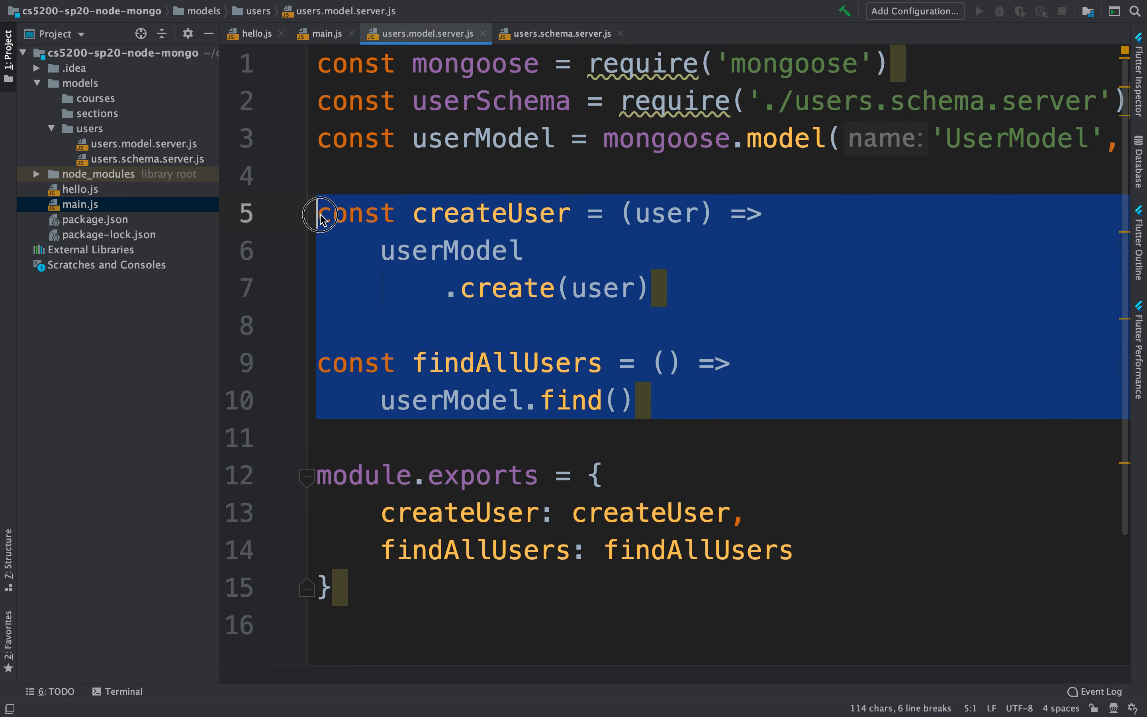
pyautogui.doubleClick(482, 138)
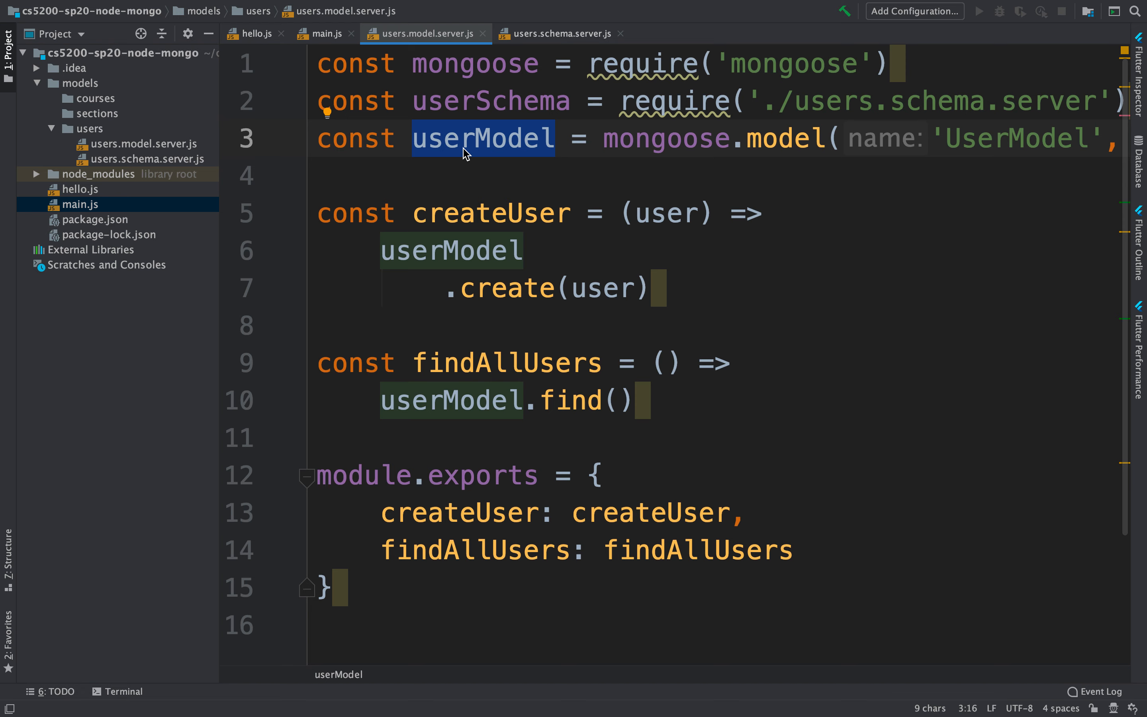
pyautogui.moveTo(98, 138)
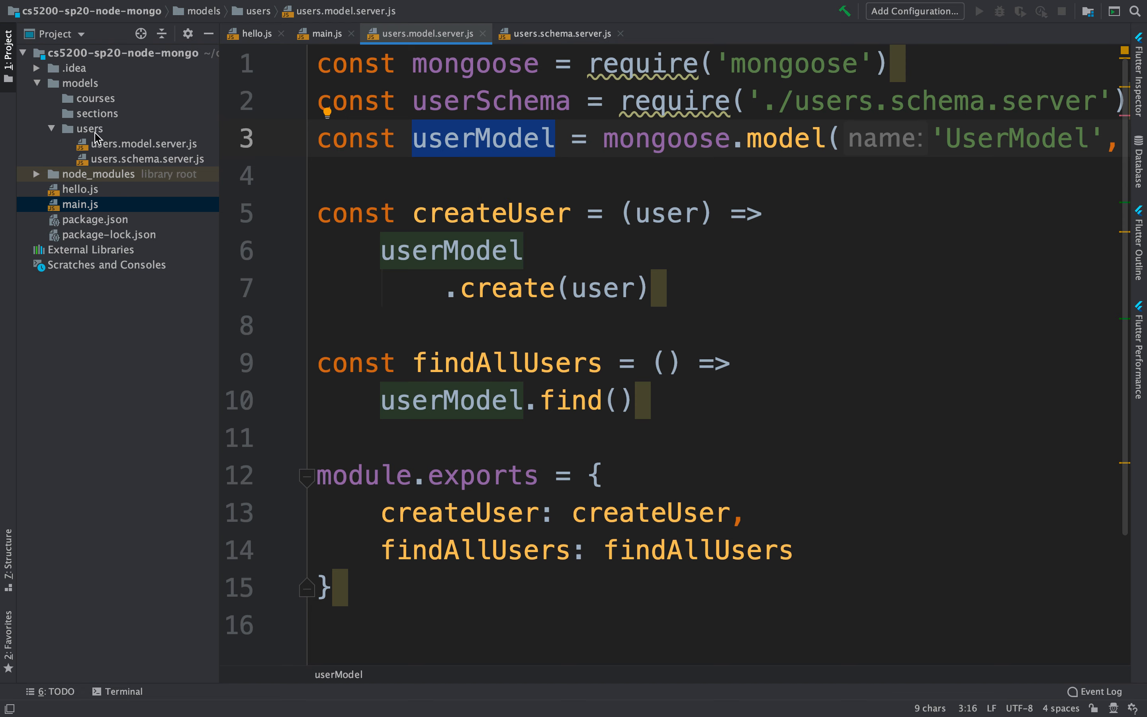
pyautogui.moveTo(523, 313)
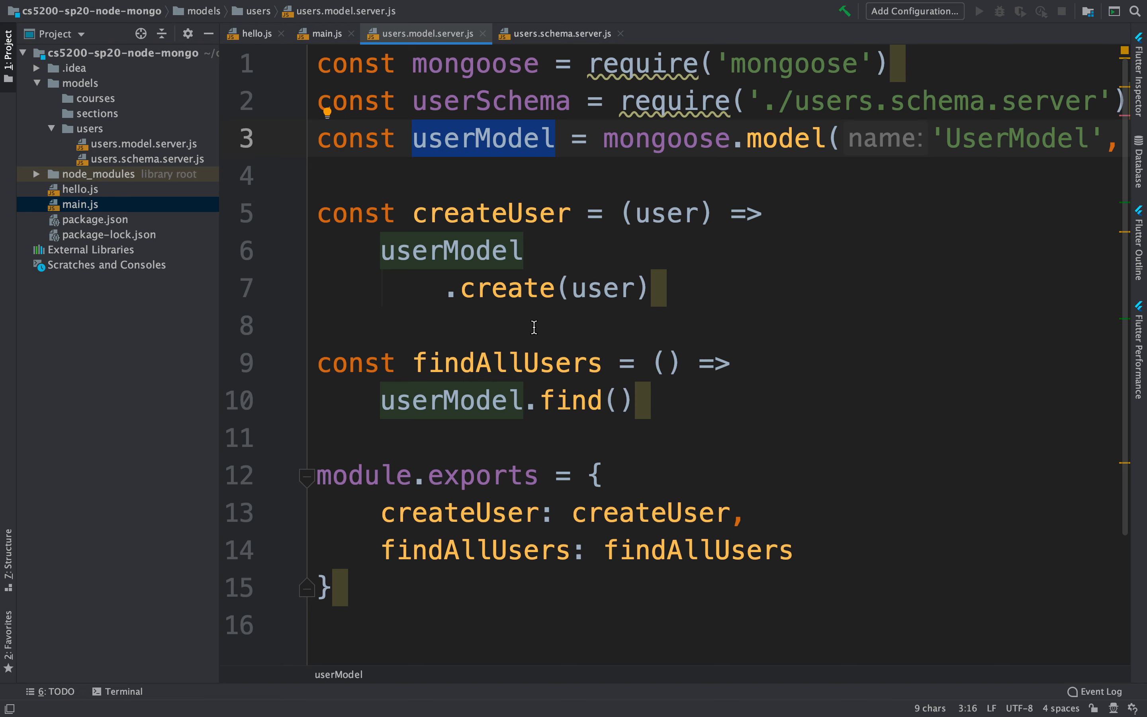
pyautogui.moveTo(340, 175); pyautogui.dragTo(636, 400)
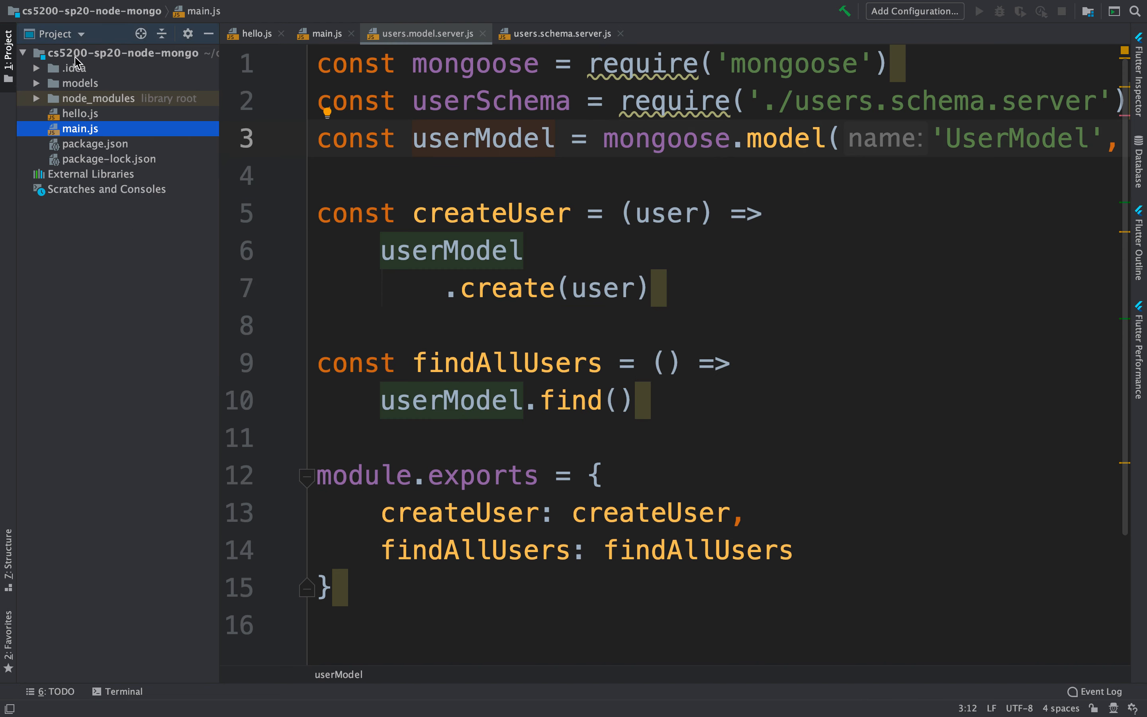
# Create a new daos directory under the project root.
pyautogui.click(117, 51)
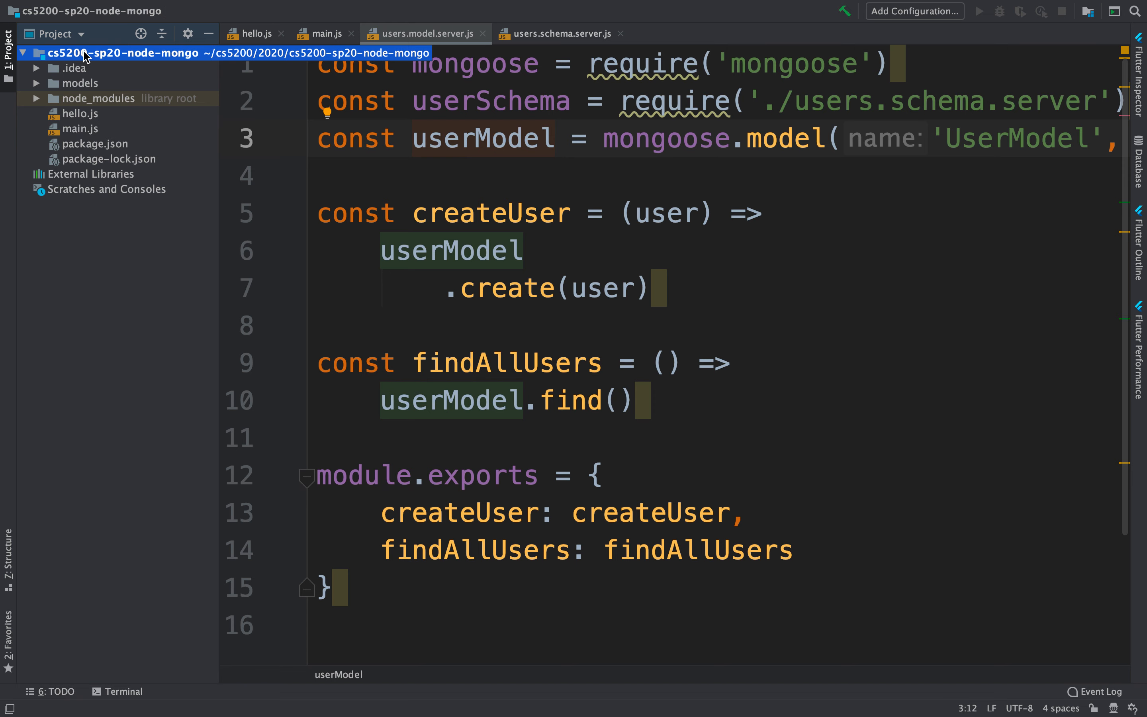
pyautogui.rightClick(110, 52)
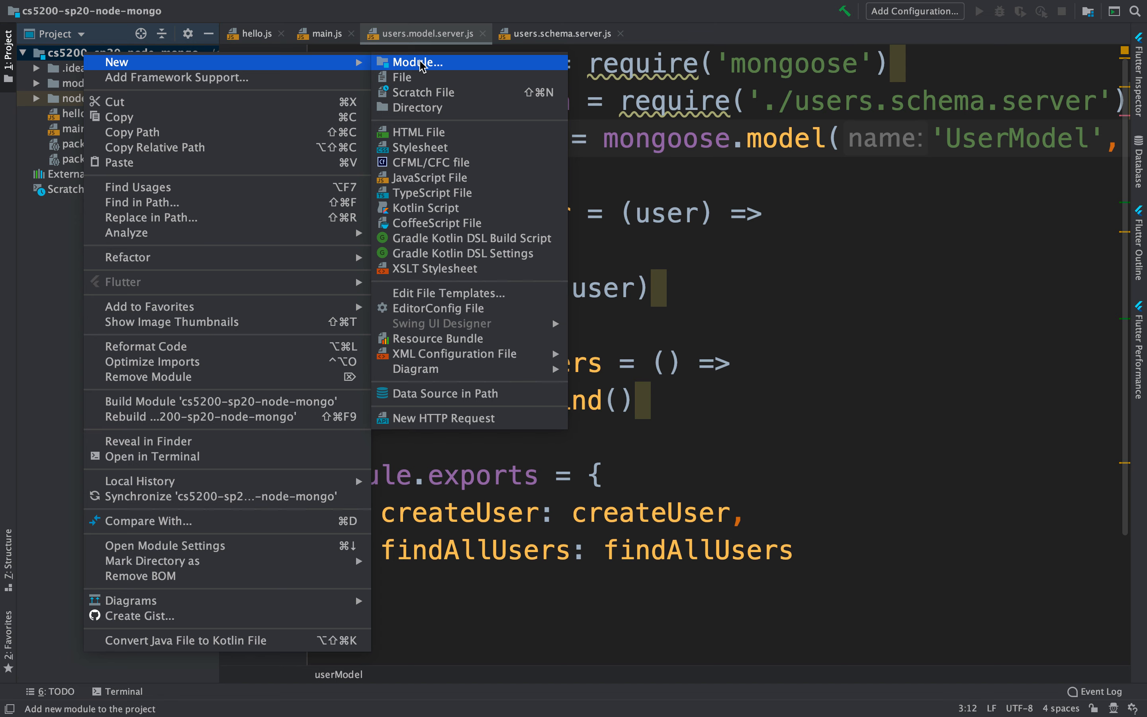
pyautogui.click(417, 107)
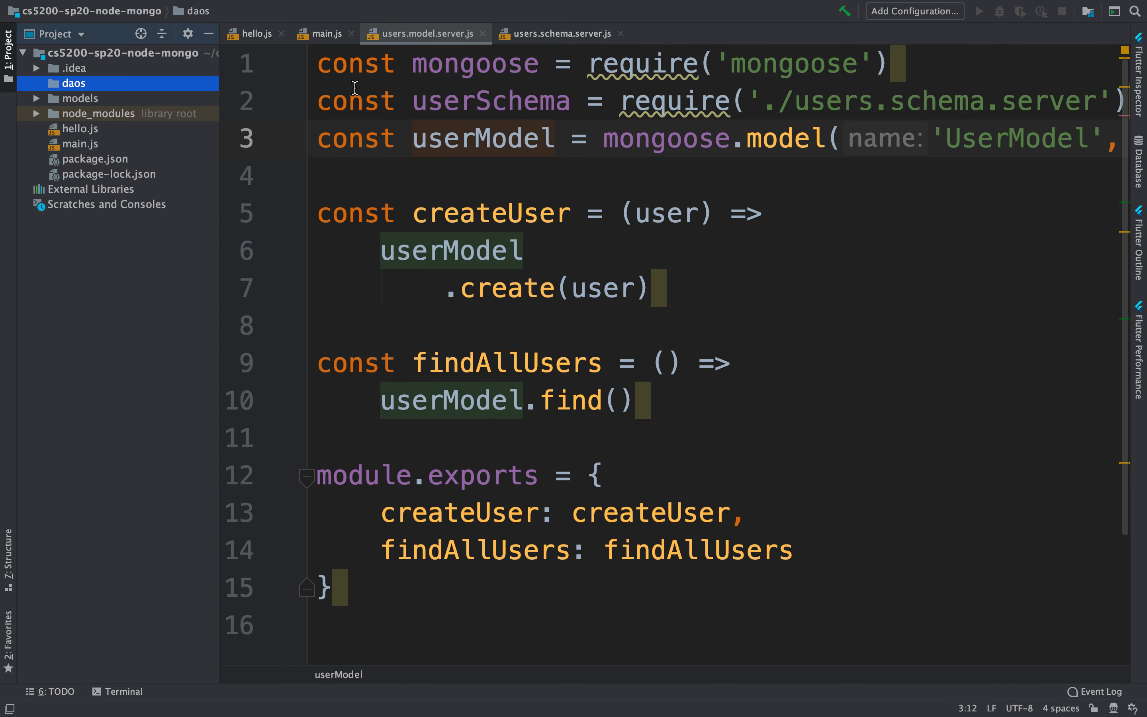
pyautogui.moveTo(88, 90)
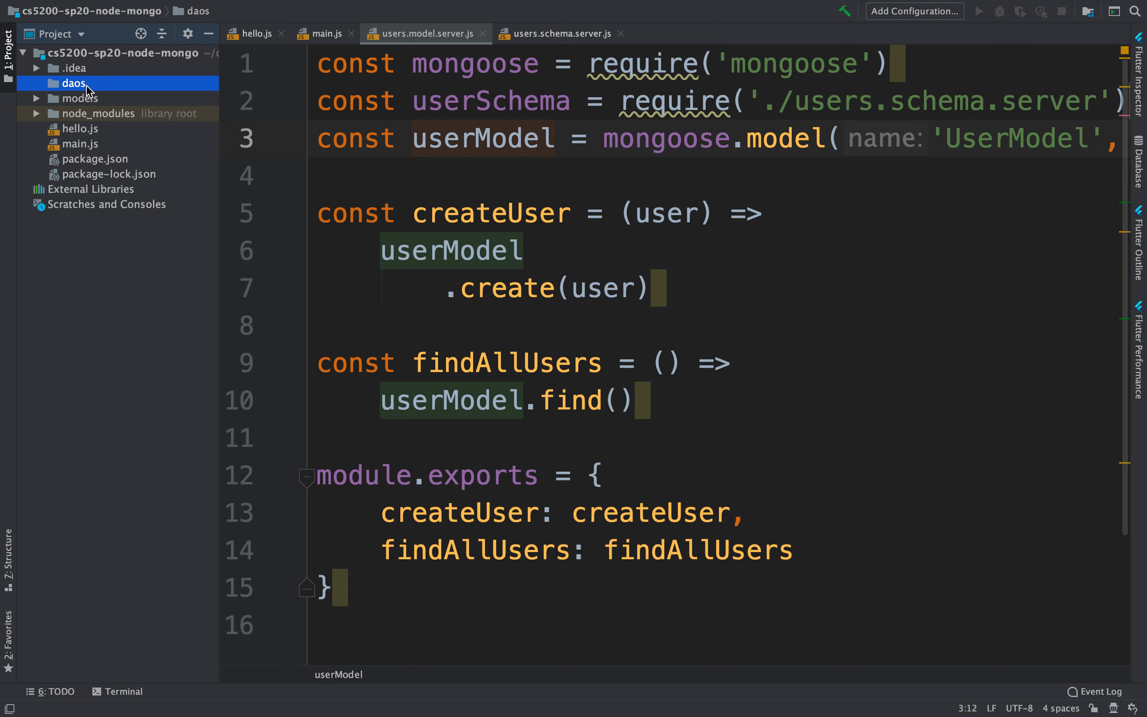
# Create an empty JavaScript file userDao.js inside the daos folder.
pyautogui.rightClick(70, 82)
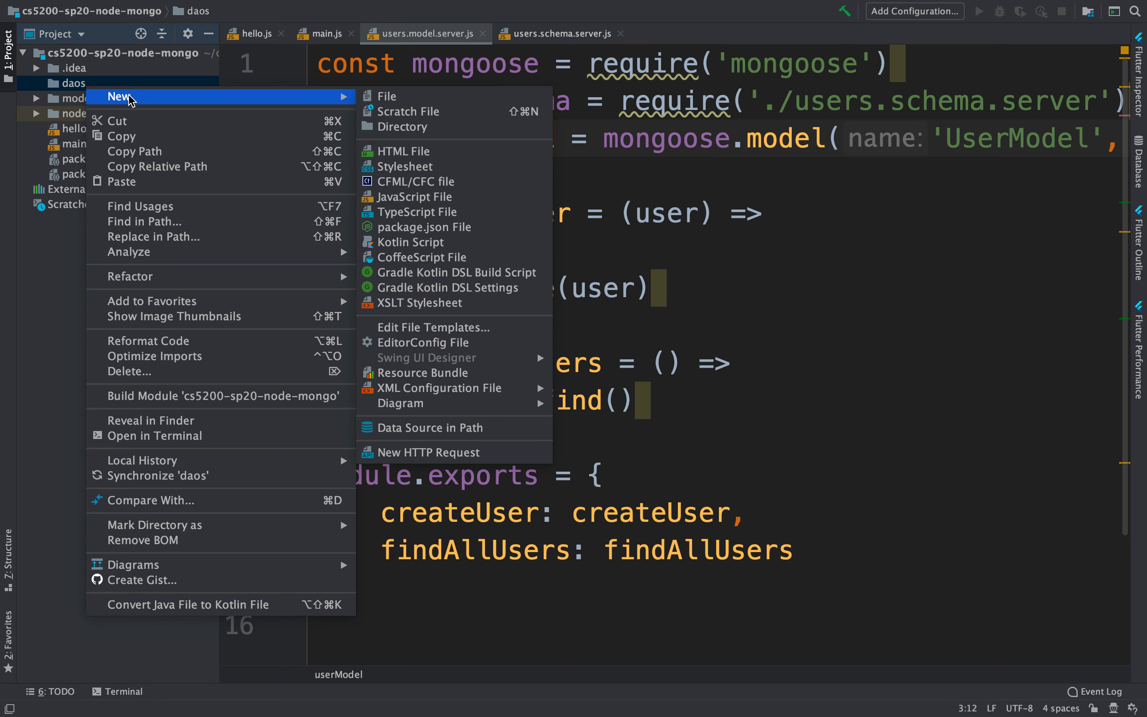
pyautogui.click(414, 197)
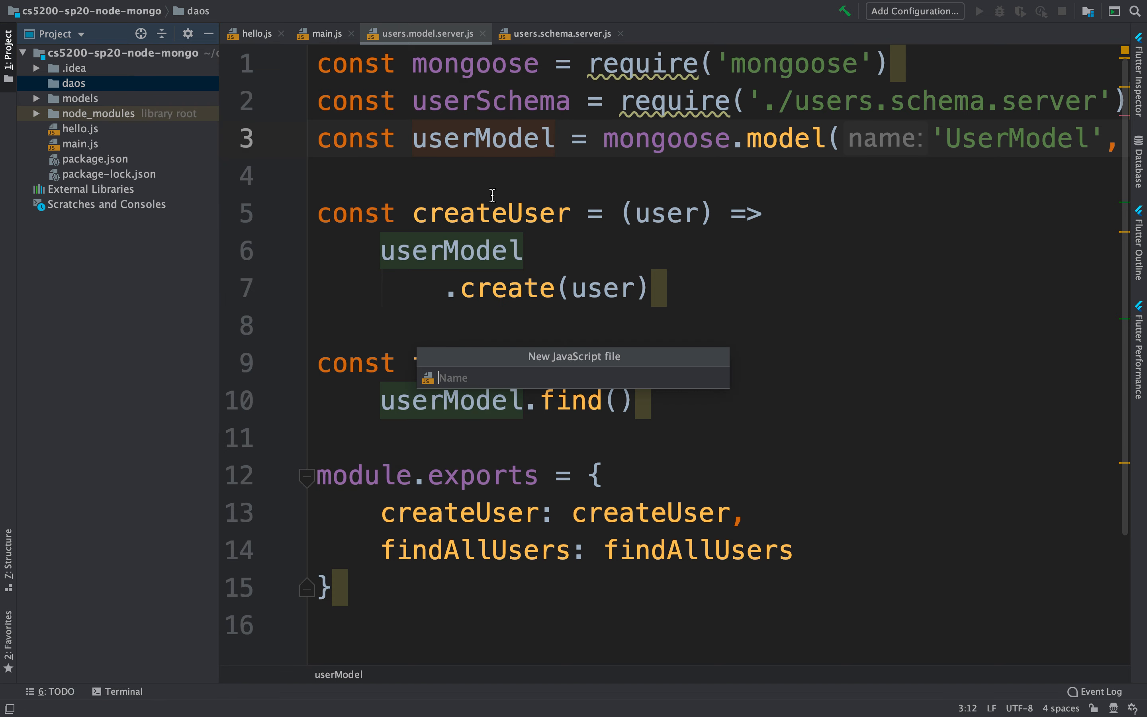
pyautogui.write('userDao.')
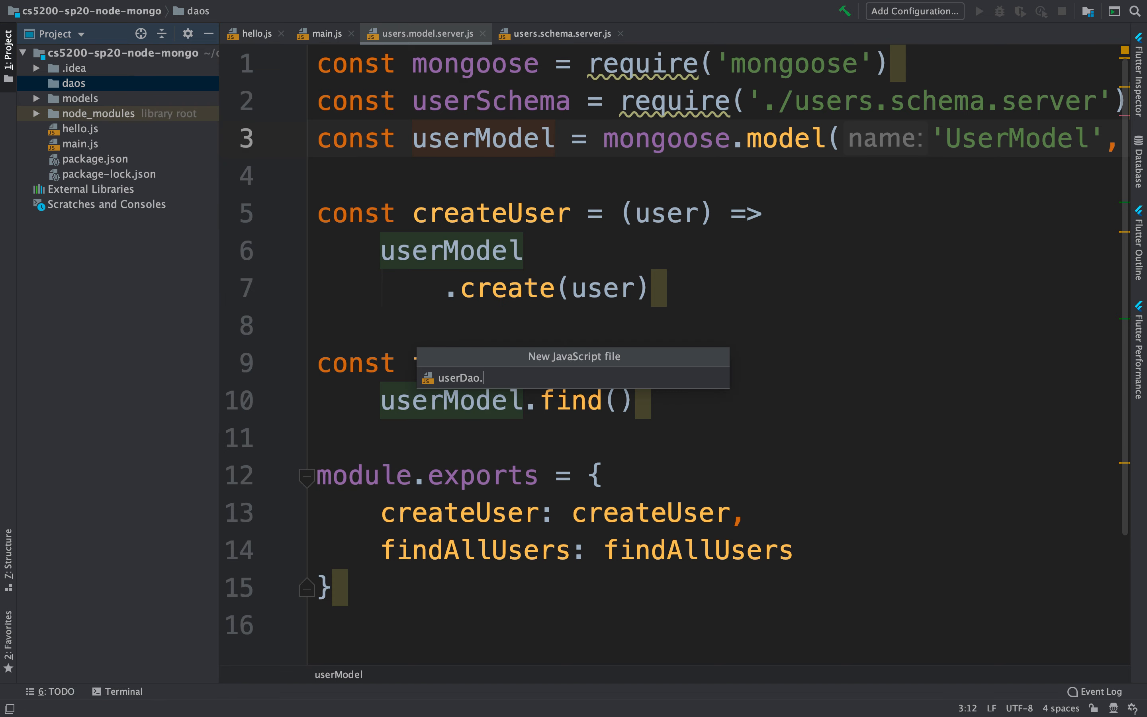
pyautogui.write('js')
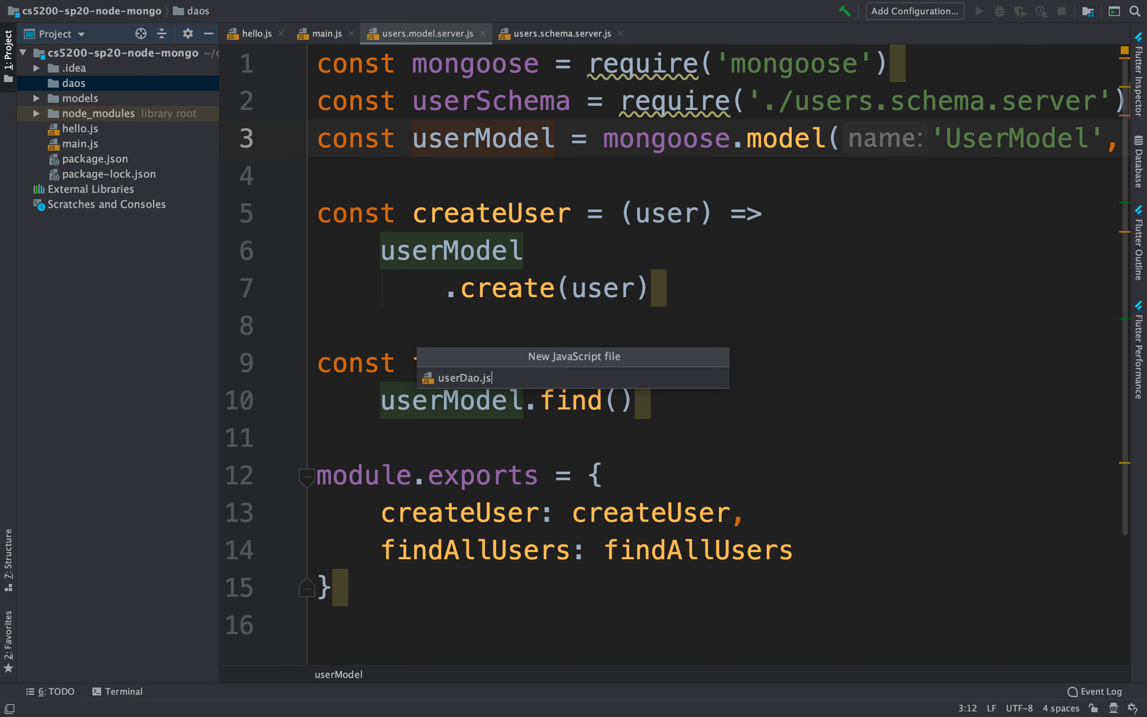
pyautogui.press('Enter')
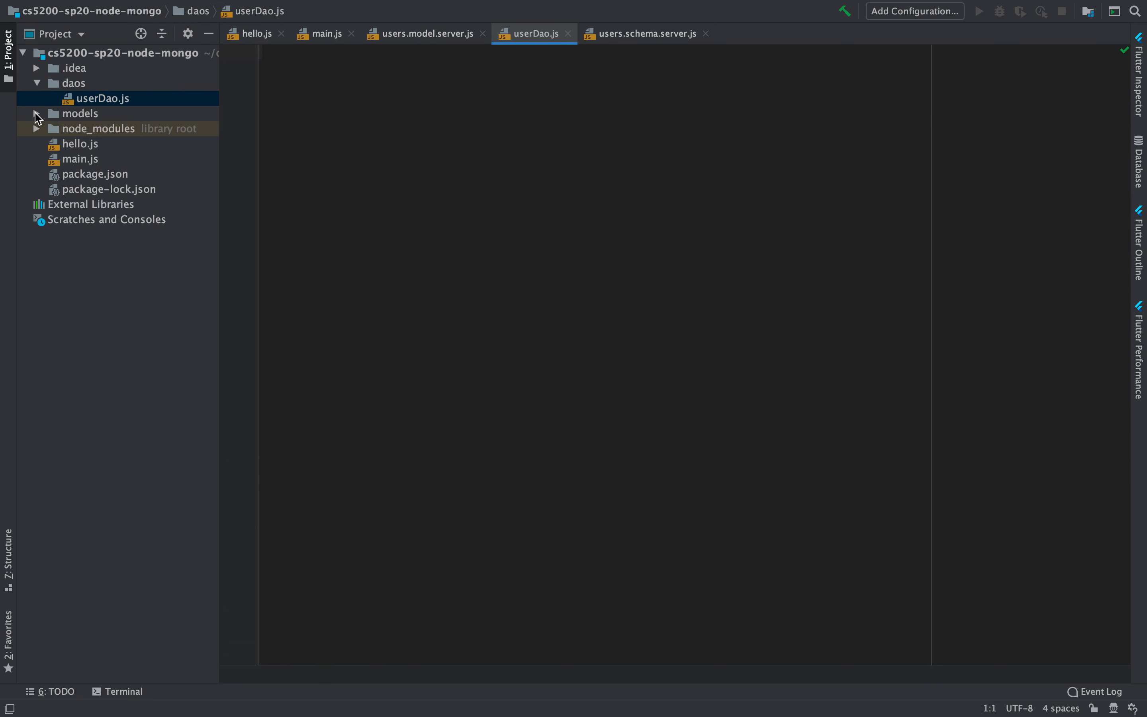
# Refactor-rename userDao.js to users.dao.server.js and return to the users model file.
pyautogui.click(36, 114)
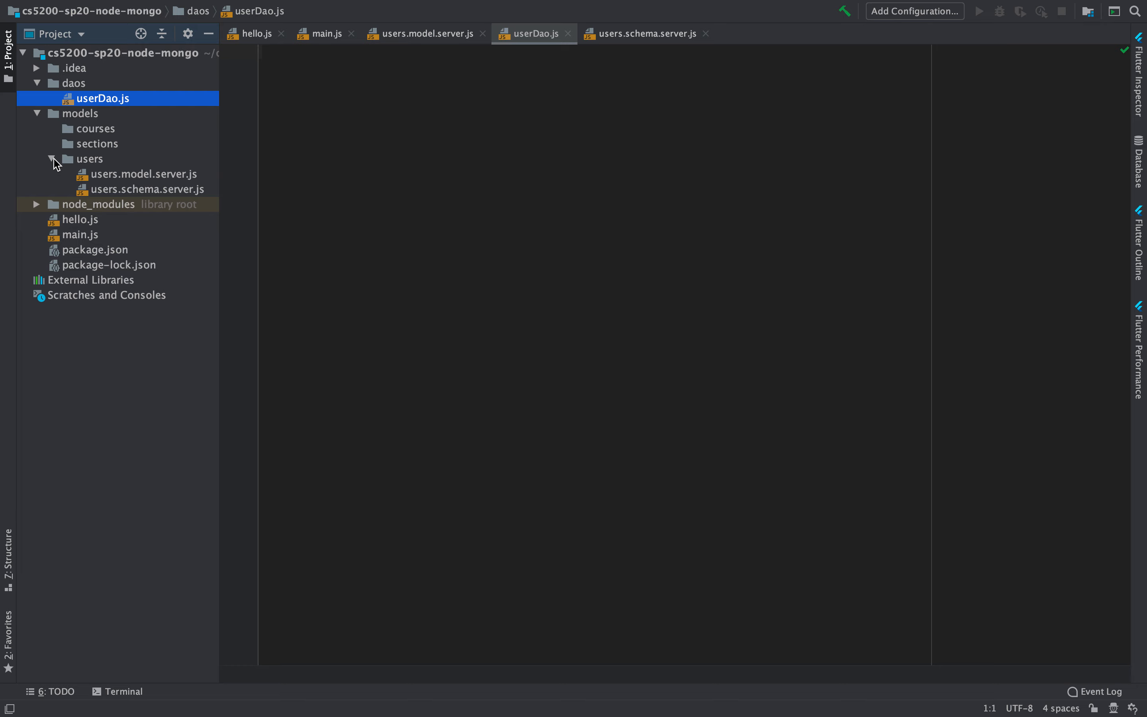
pyautogui.rightClick(104, 98)
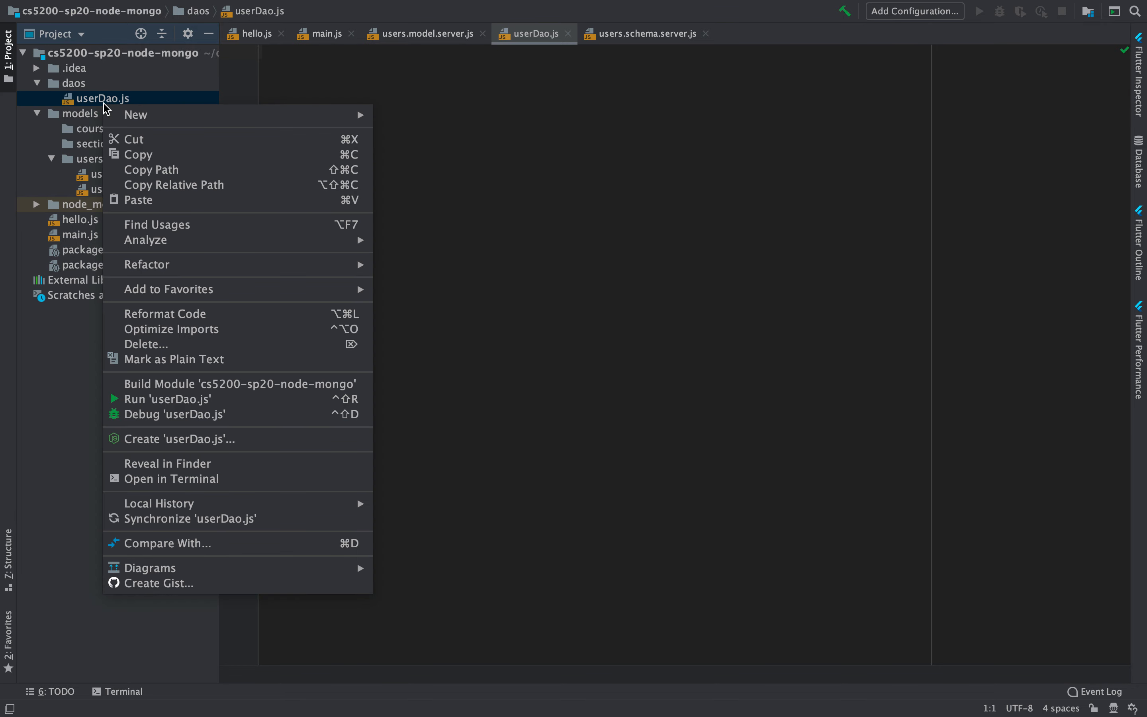
pyautogui.click(148, 264)
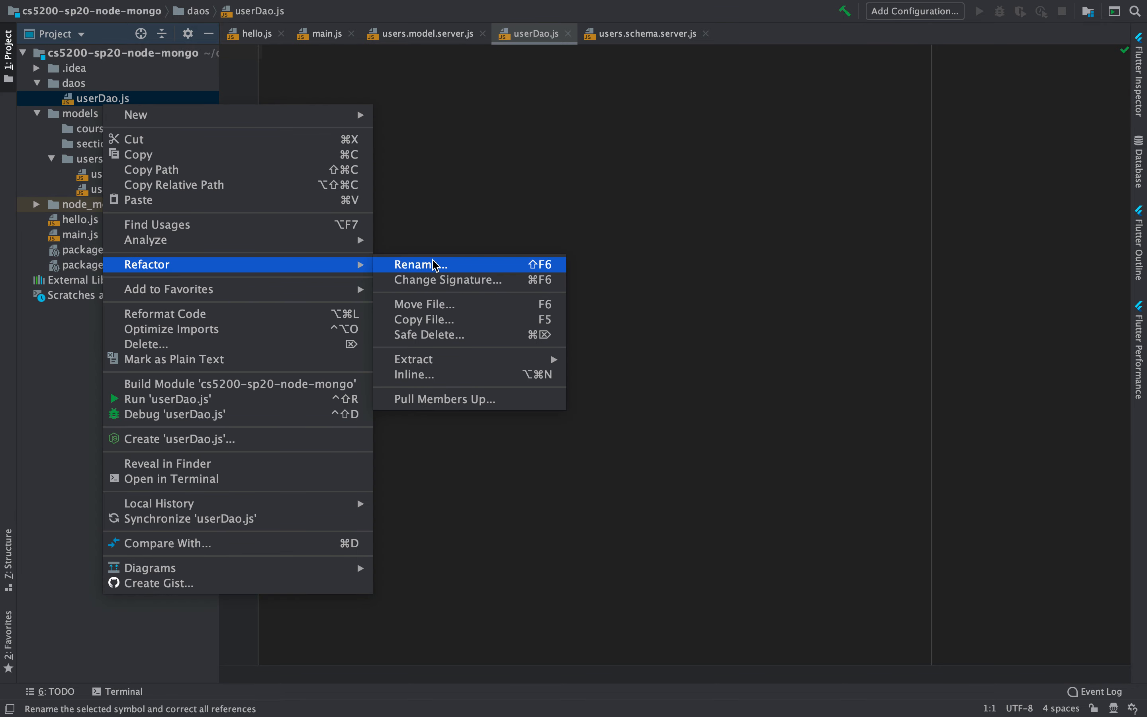
pyautogui.click(420, 264)
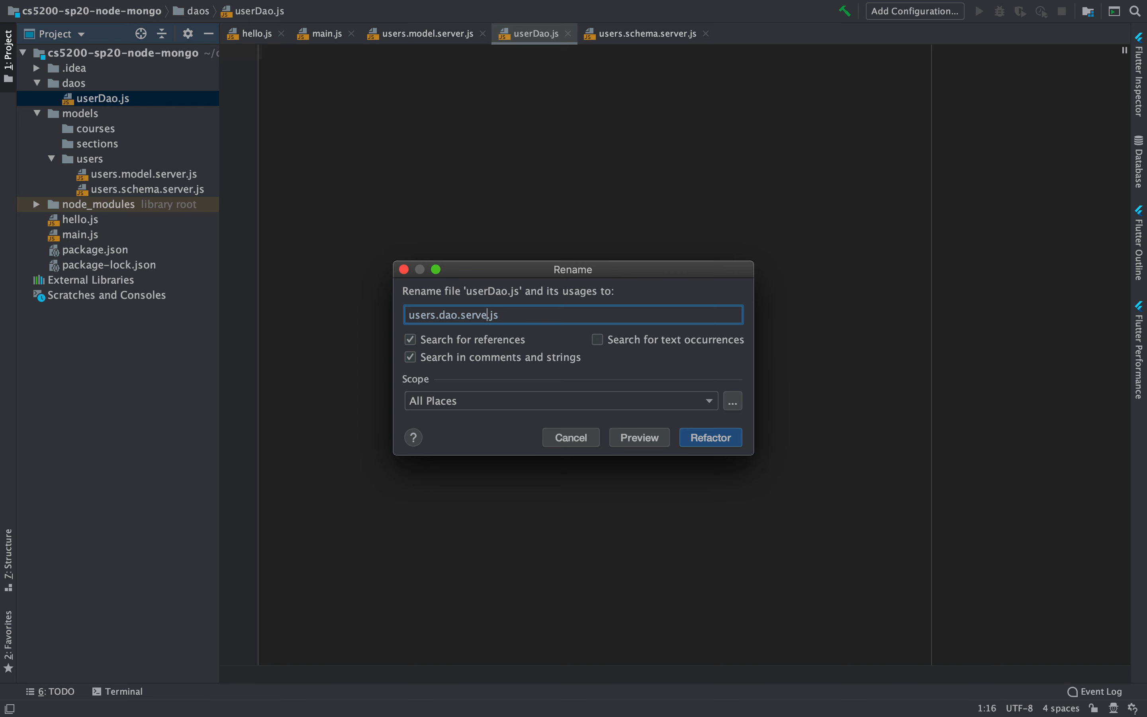
pyautogui.click(708, 437)
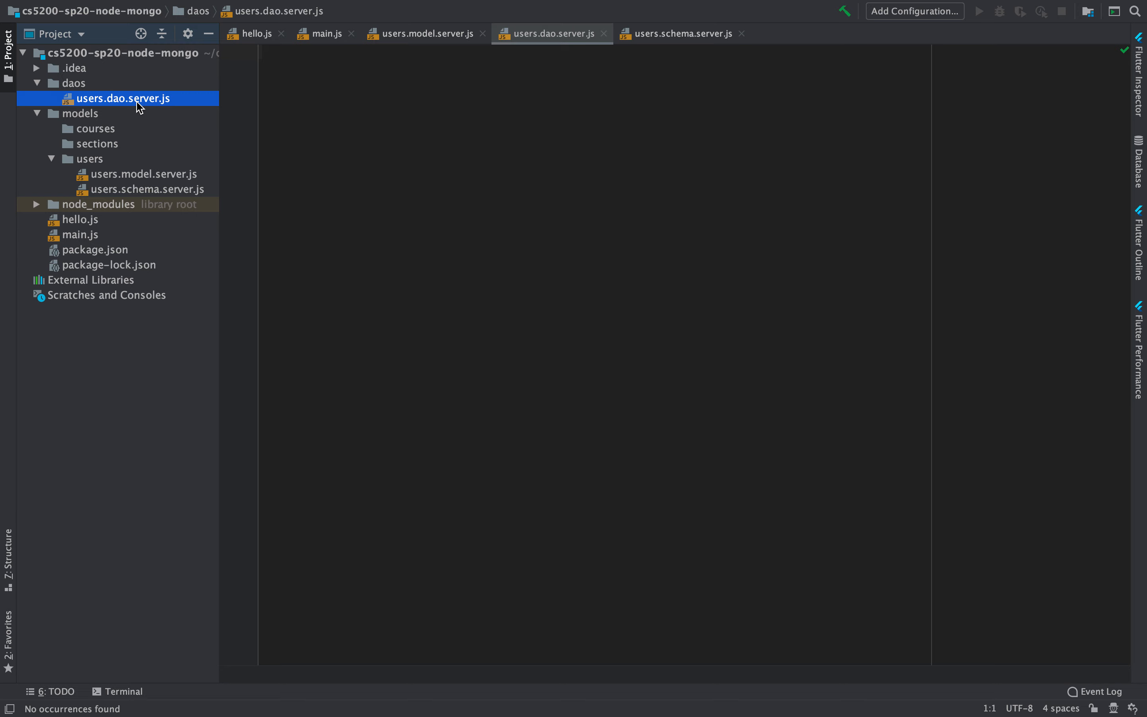
pyautogui.click(417, 32)
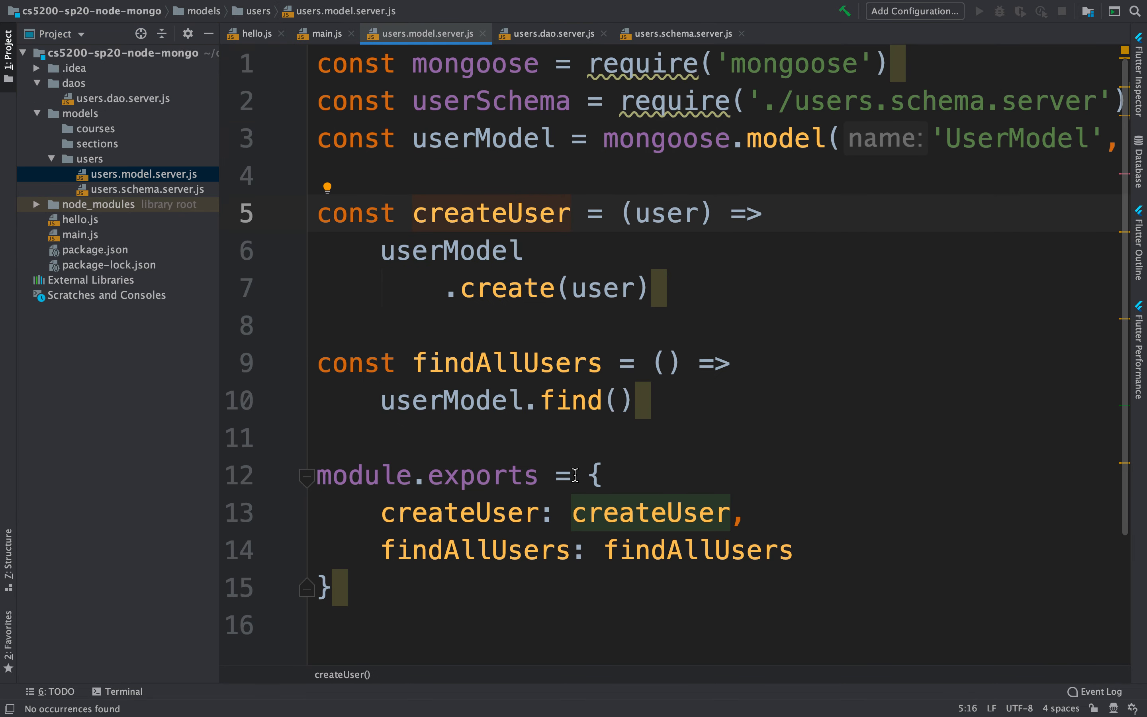
# Cut createUser, findAllUsers and their exports block out of users.model.server.js.
pyautogui.moveTo(336, 437); pyautogui.dragTo(335, 587)
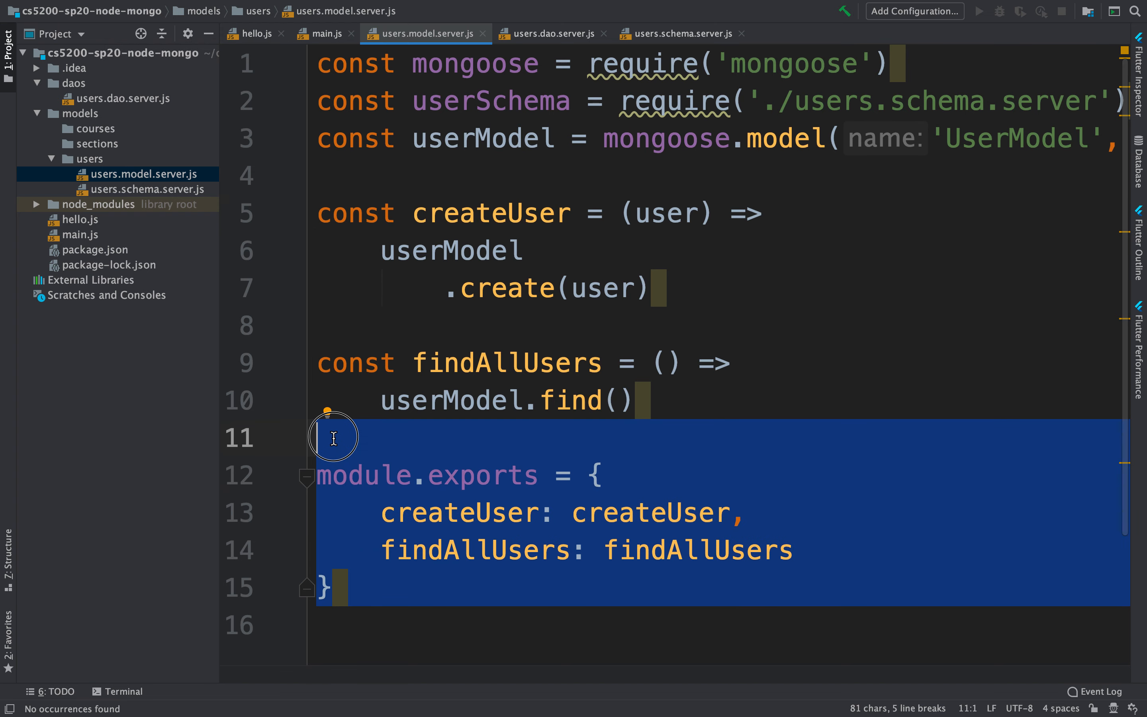
pyautogui.click(445, 193)
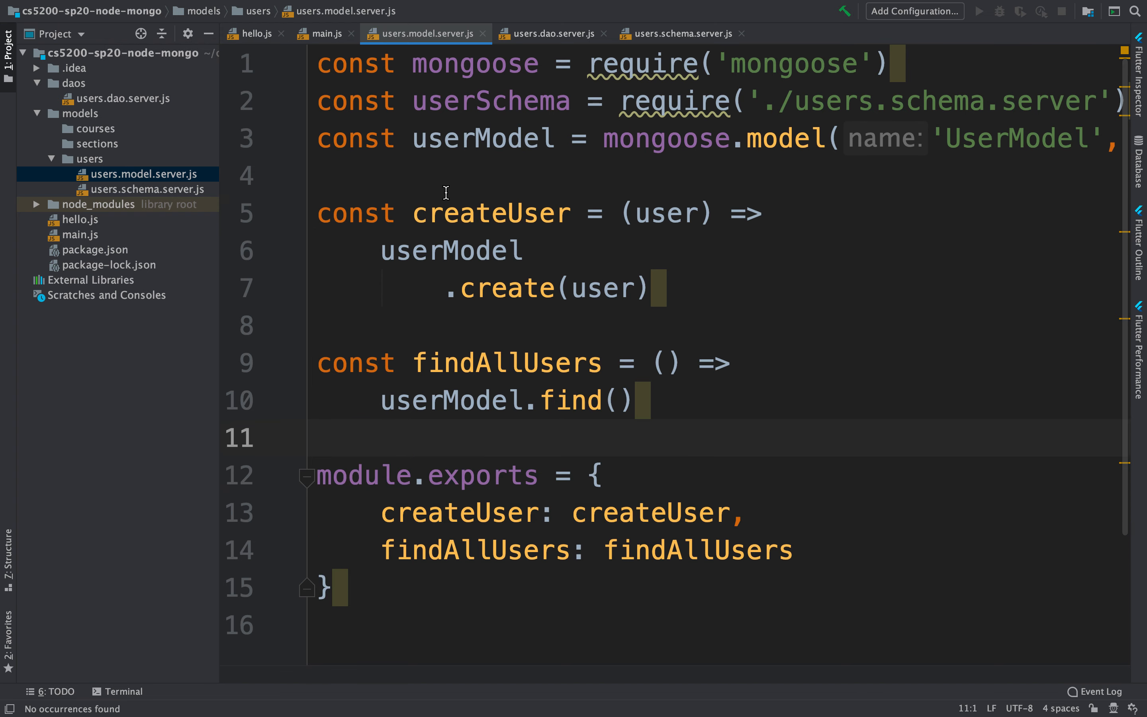
pyautogui.doubleClick(482, 139)
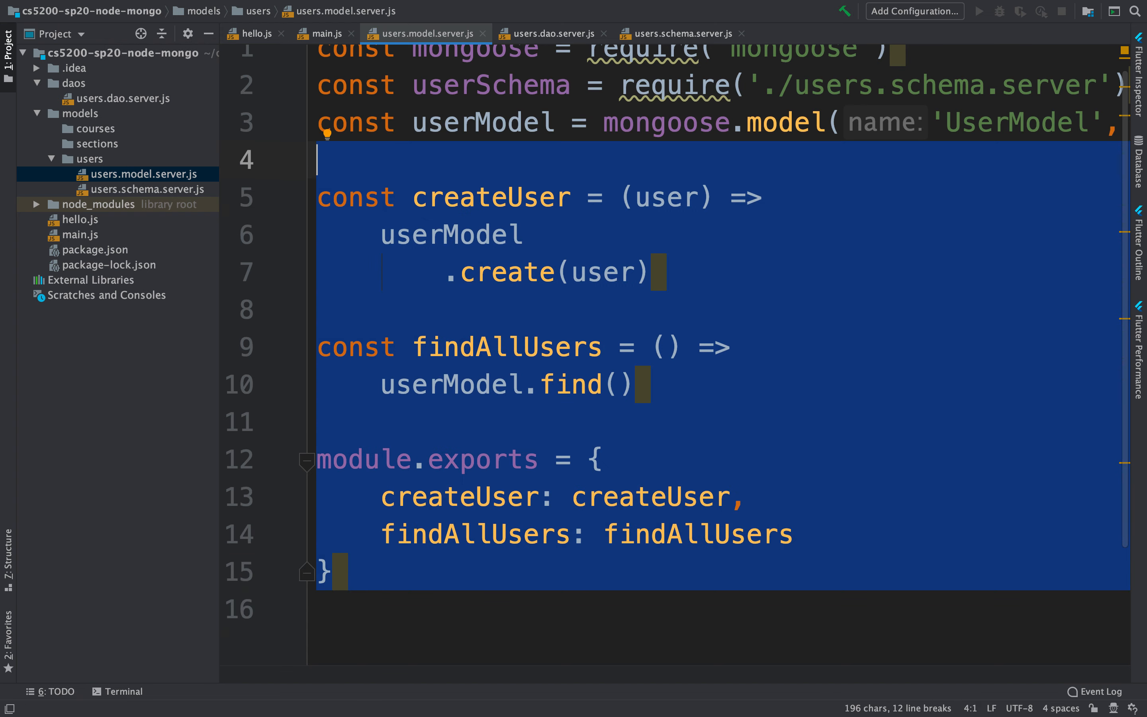
pyautogui.click(550, 32)
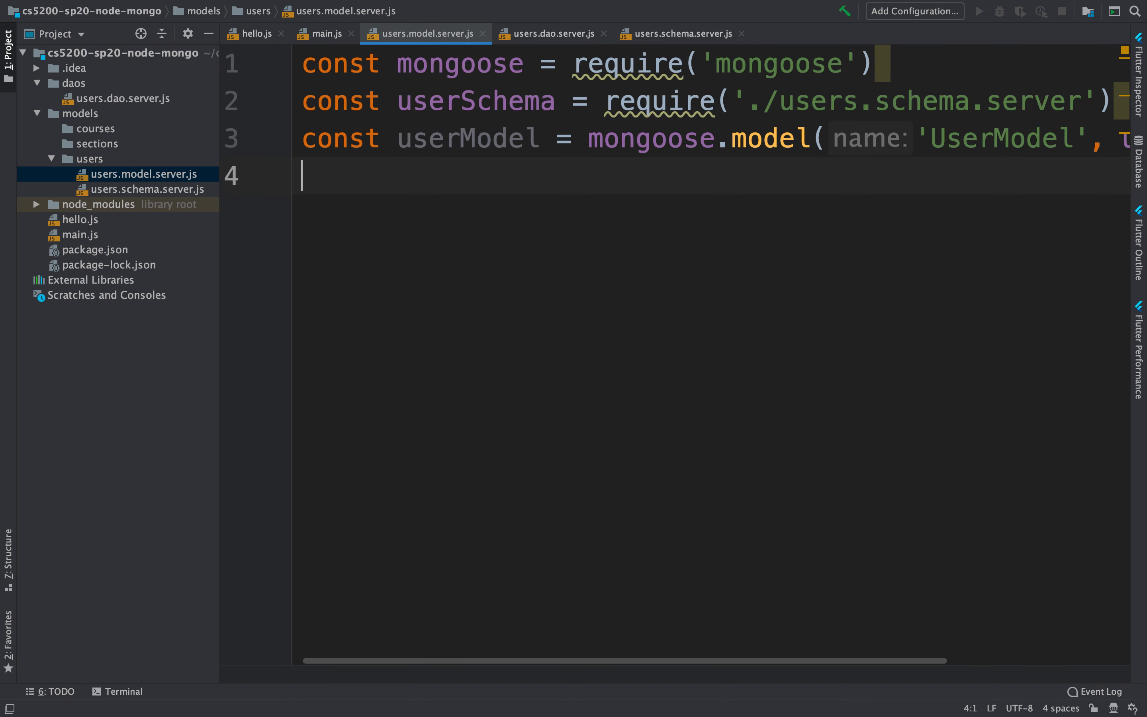
# Make the model file end with module.exports = userModel.
pyautogui.write('ex')
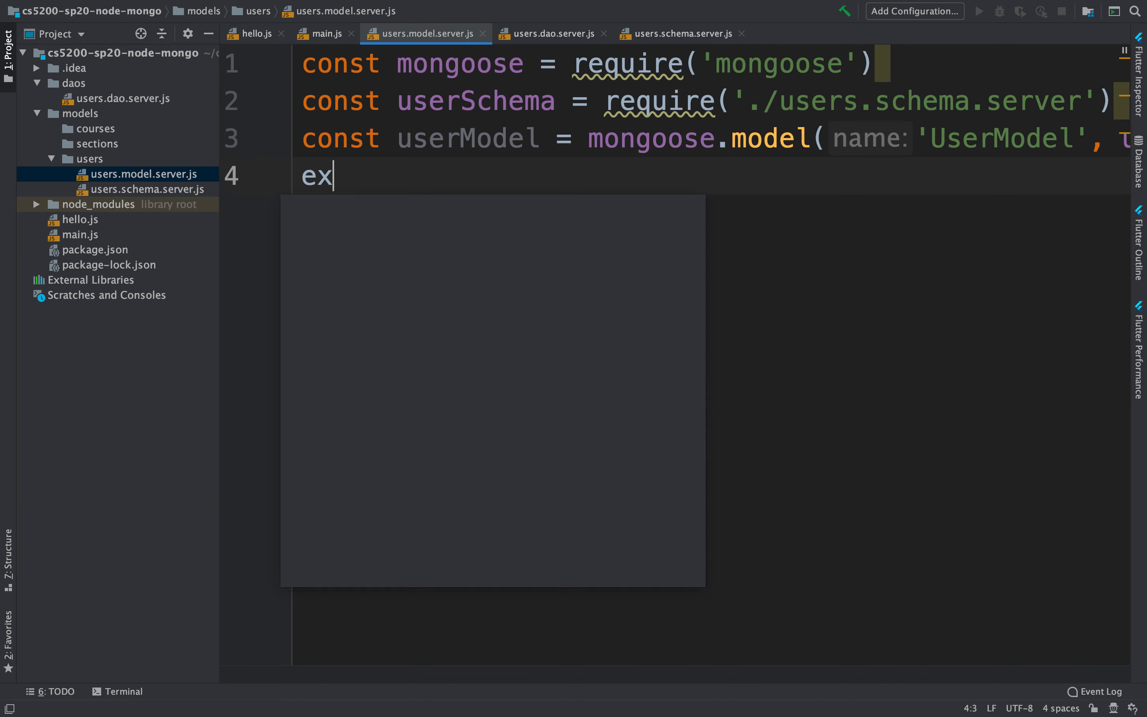
pyautogui.write('module.e')
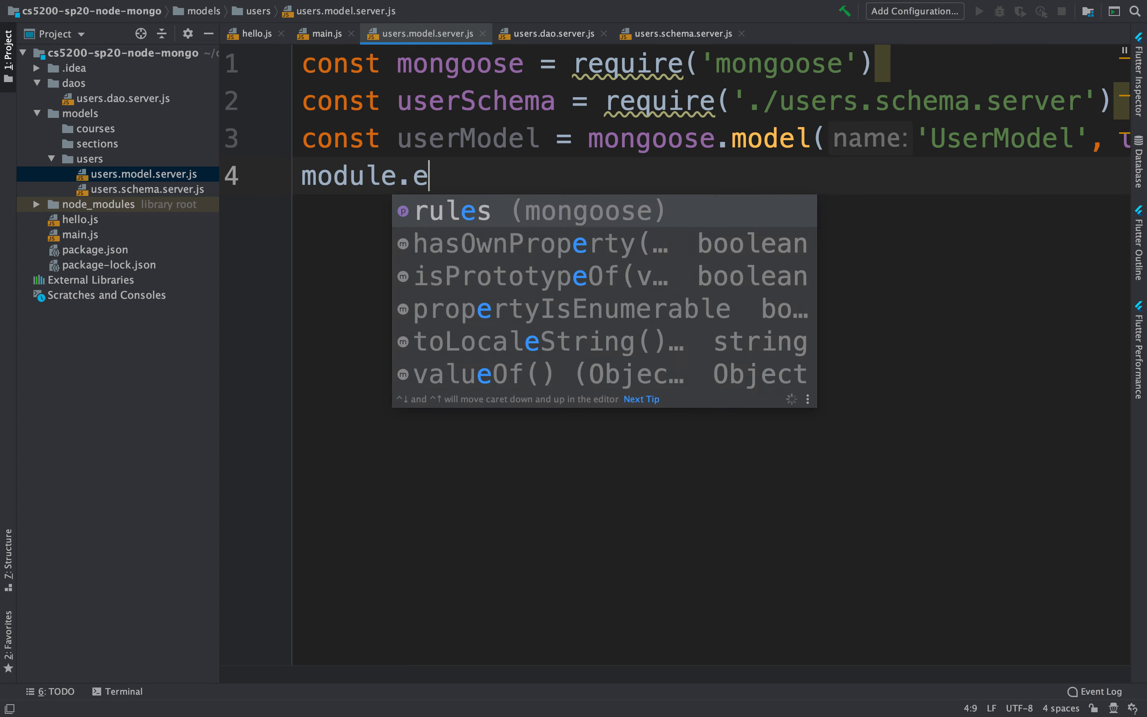
pyautogui.write('xpo')
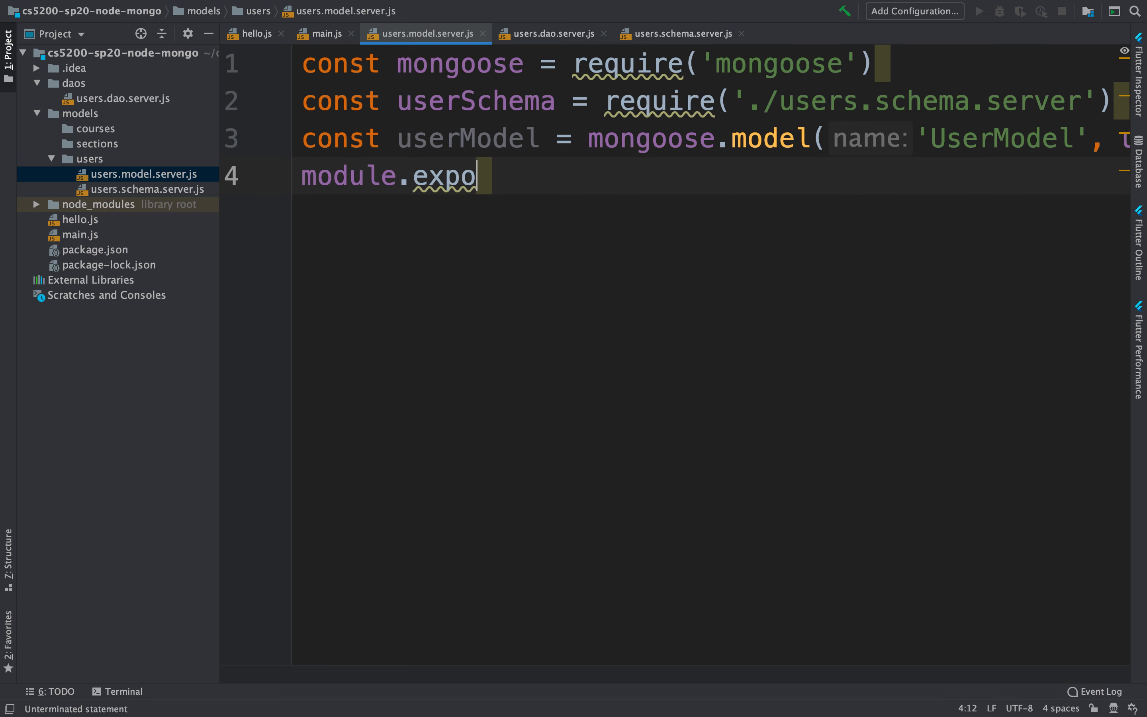
pyautogui.write('rts = user')
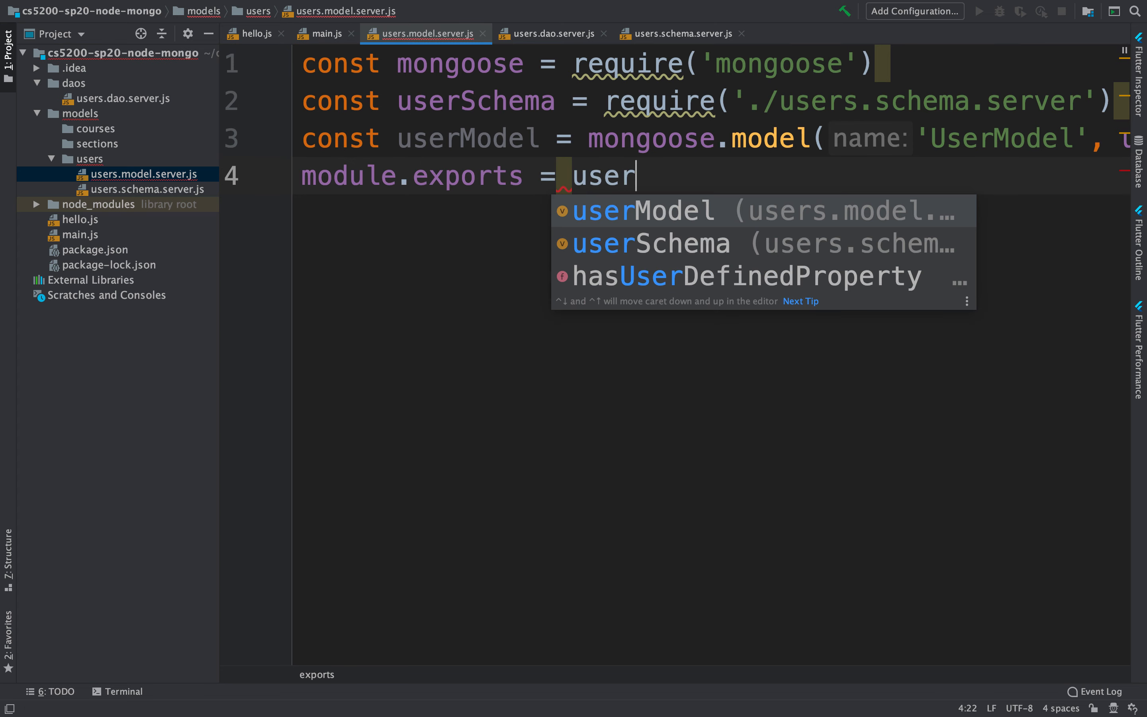
pyautogui.press('Tab')
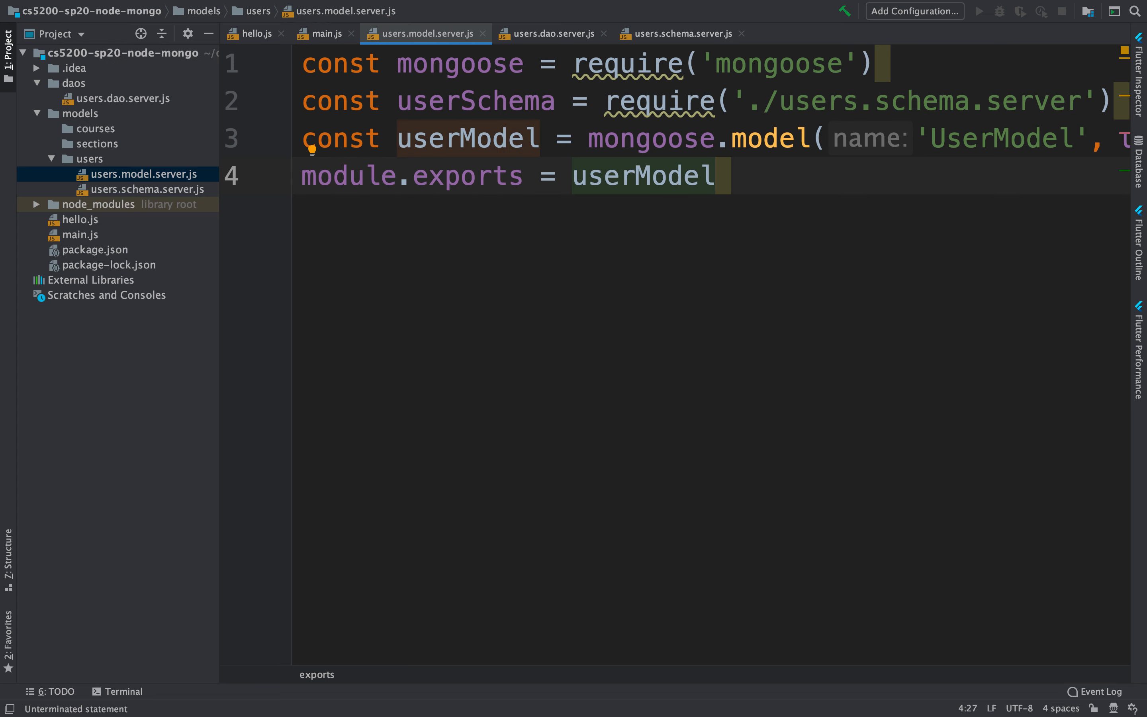
pyautogui.press('ctrl+tab')
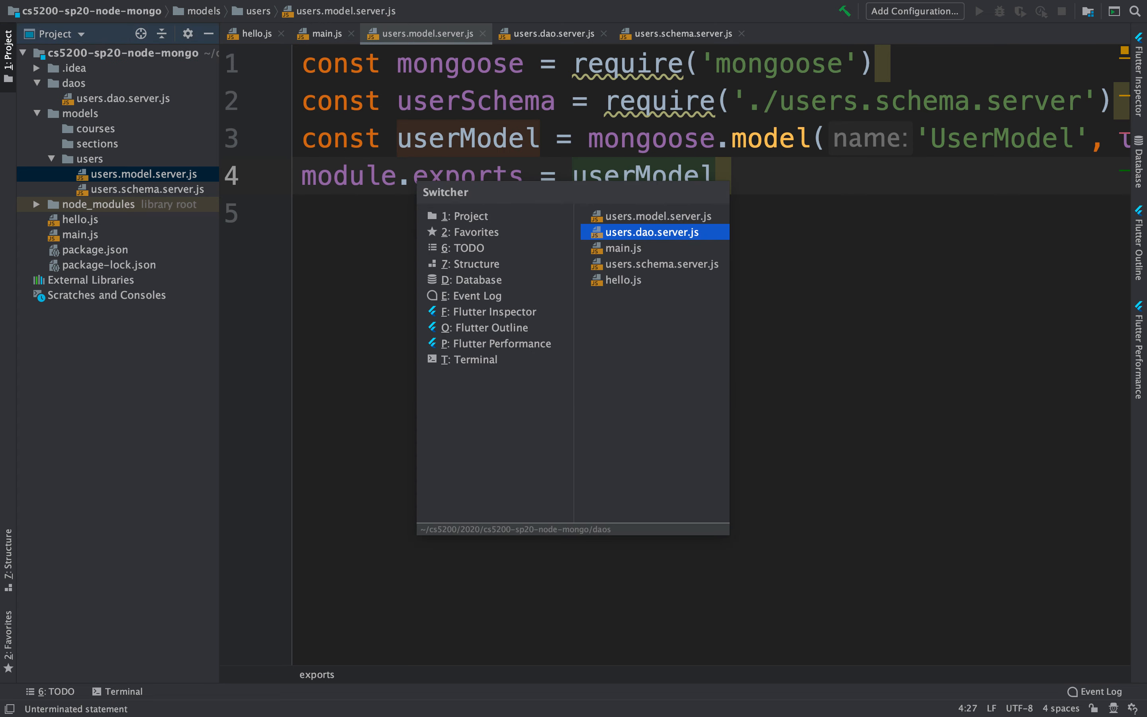
# In users.dao.server.js, add a userModel require pointing into '../models/users/'.
pyautogui.click(650, 232)
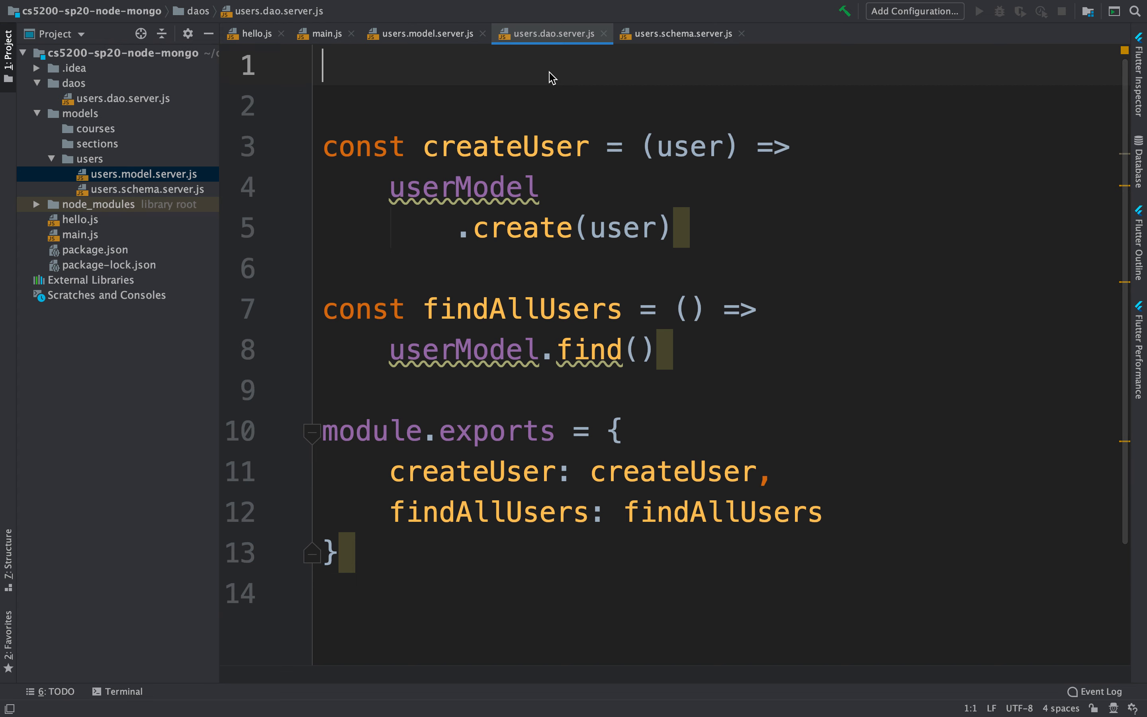
pyautogui.write('const userMode')
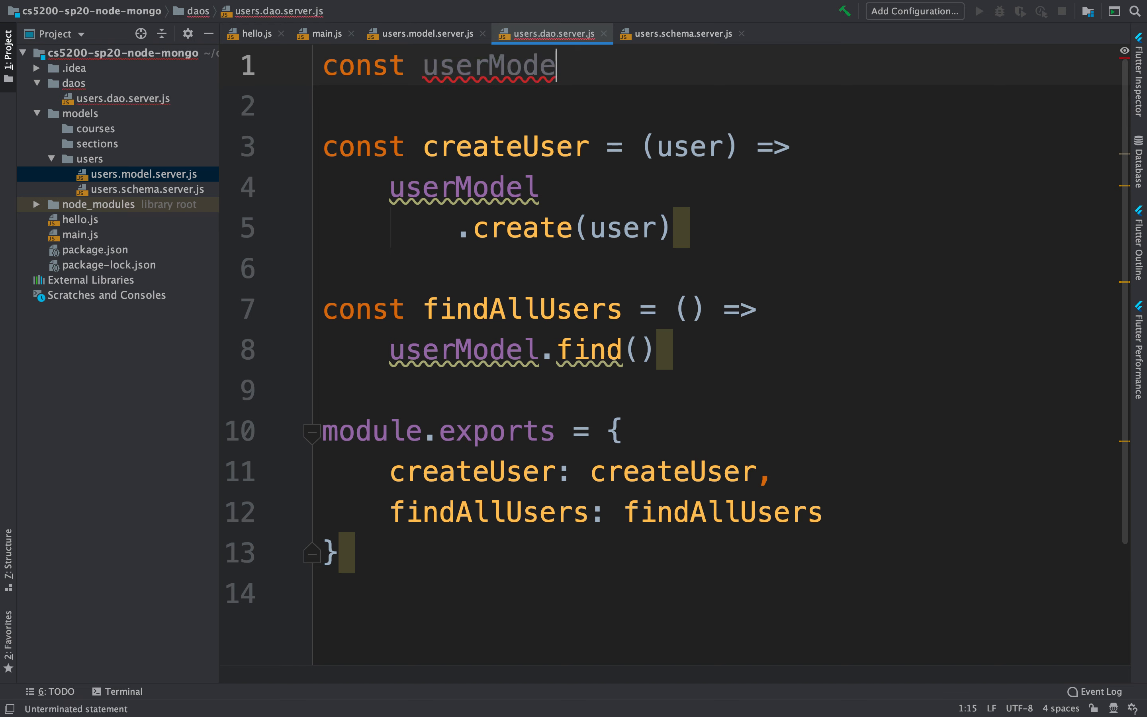
pyautogui.write('l = require')
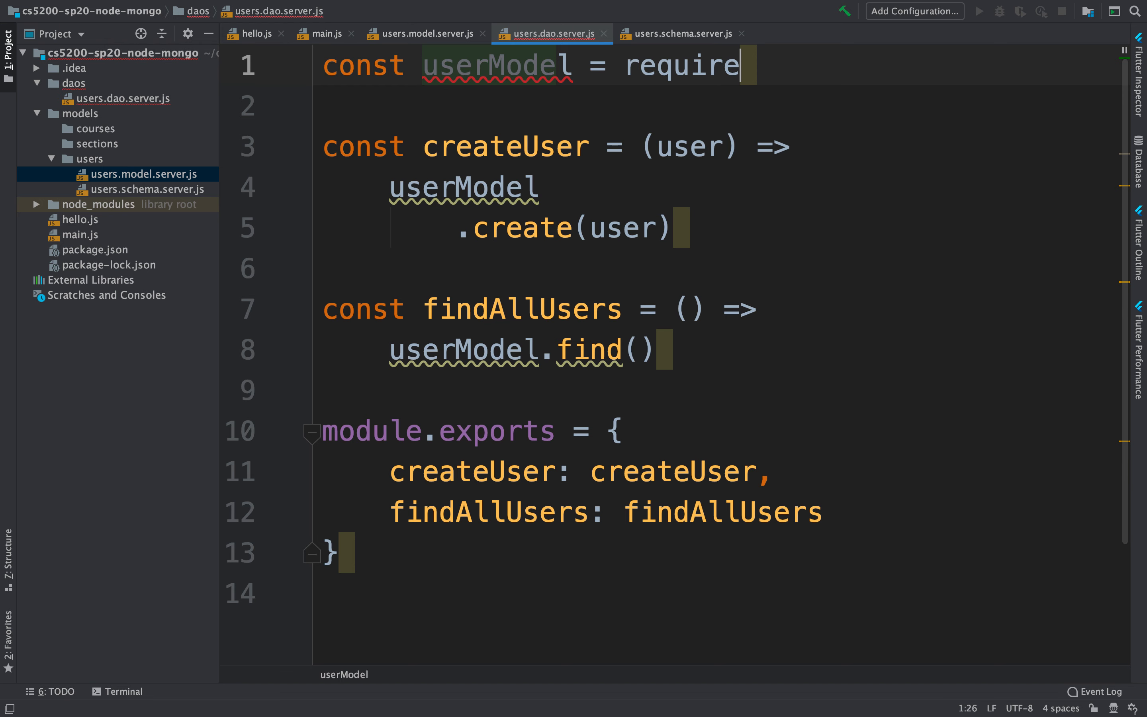
pyautogui.write("('..')")
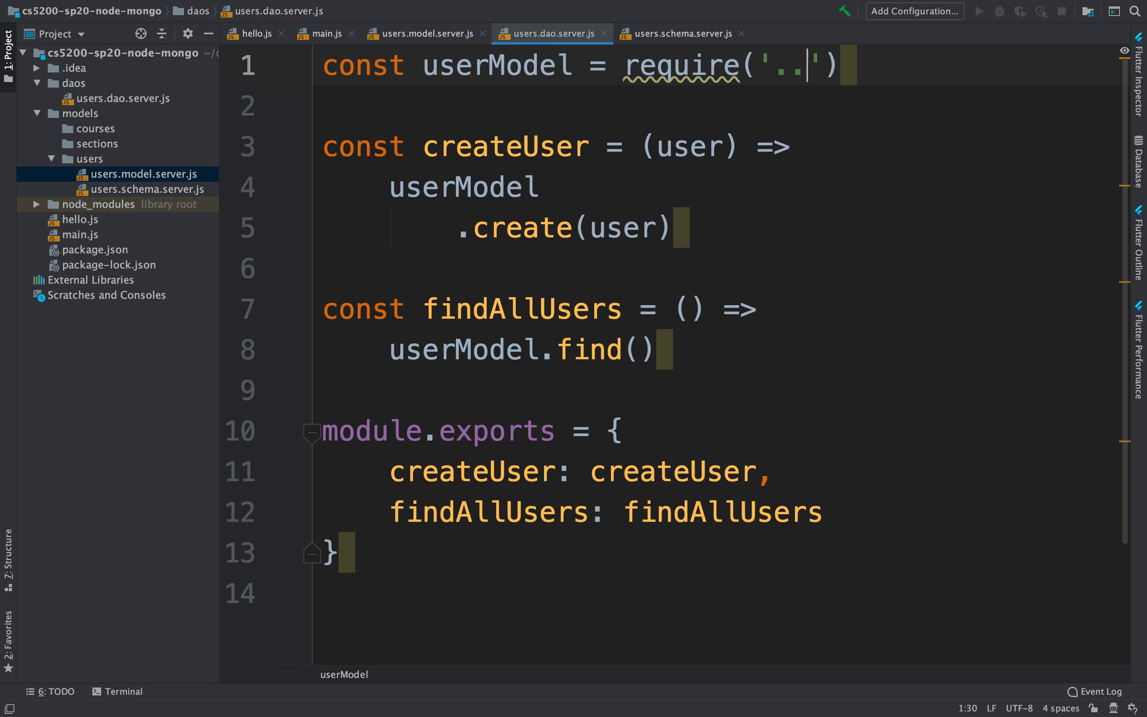
pyautogui.write('/models/u')
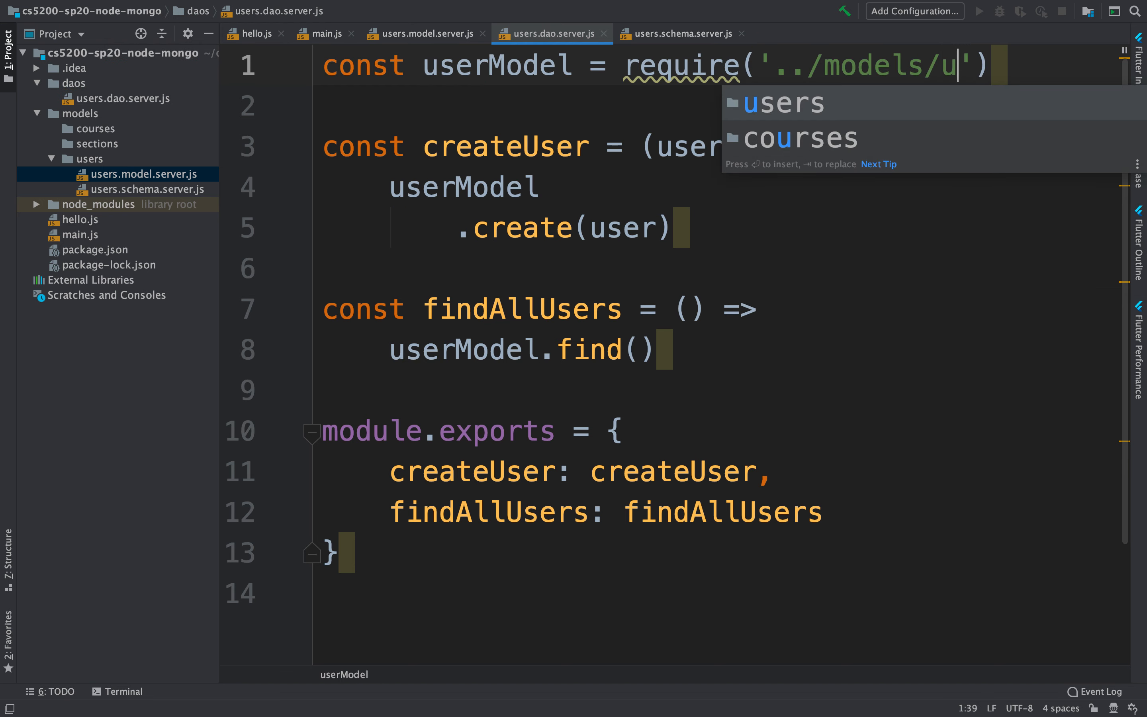
pyautogui.write('users/users')
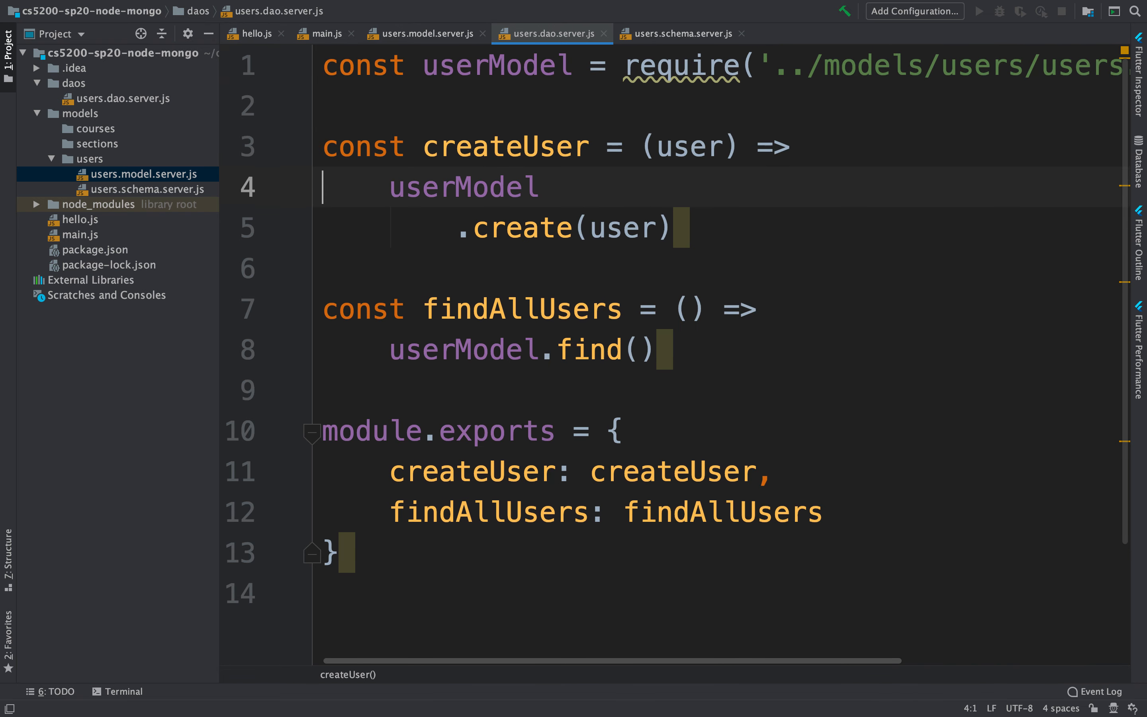
pyautogui.moveTo(533, 208)
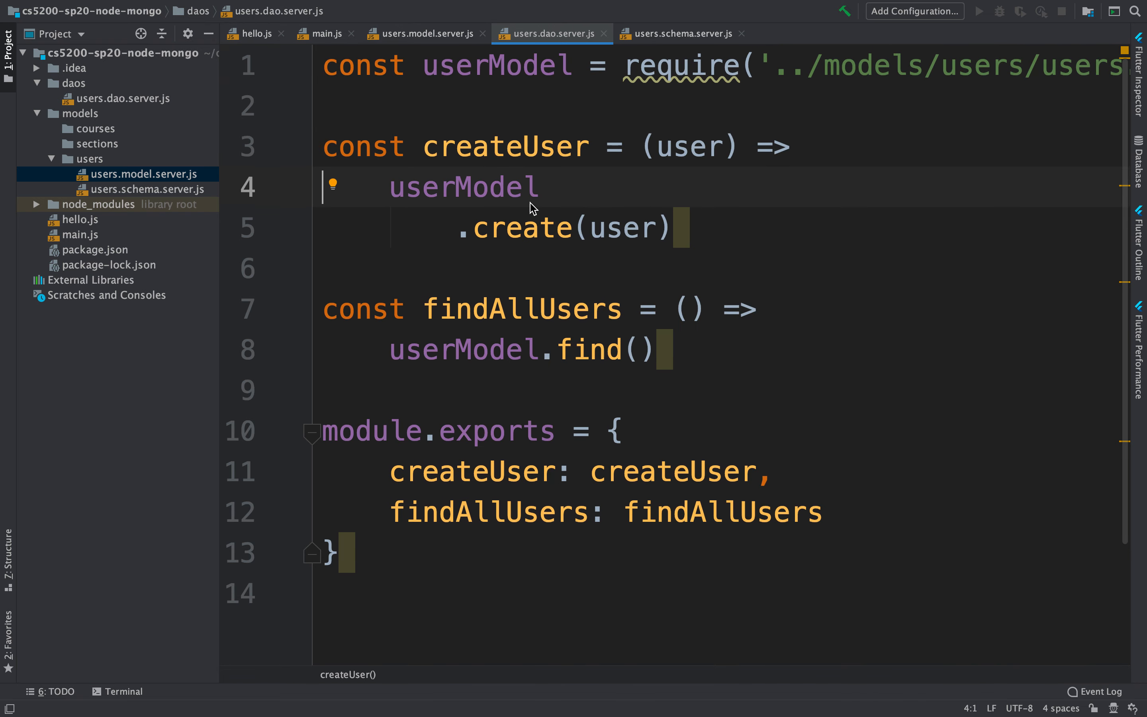
pyautogui.moveTo(560, 338)
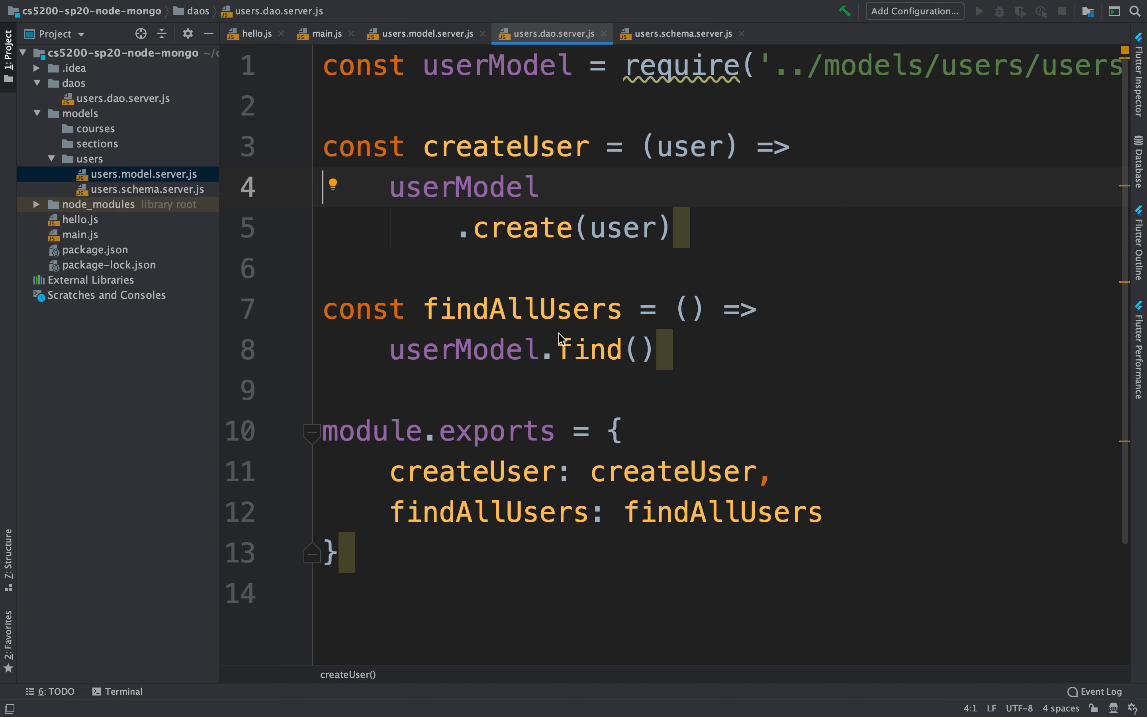
pyautogui.moveTo(562, 256)
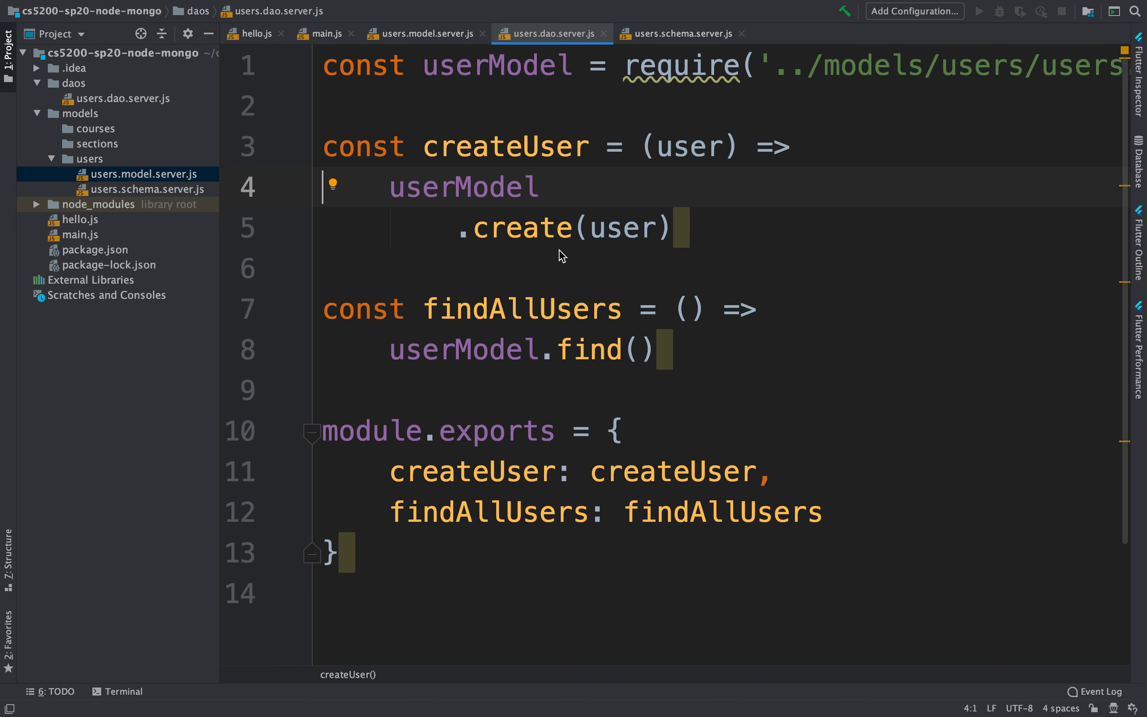
# Check the mongoose userModel export in the model file, then return to the DAO file.
pyautogui.click(497, 66)
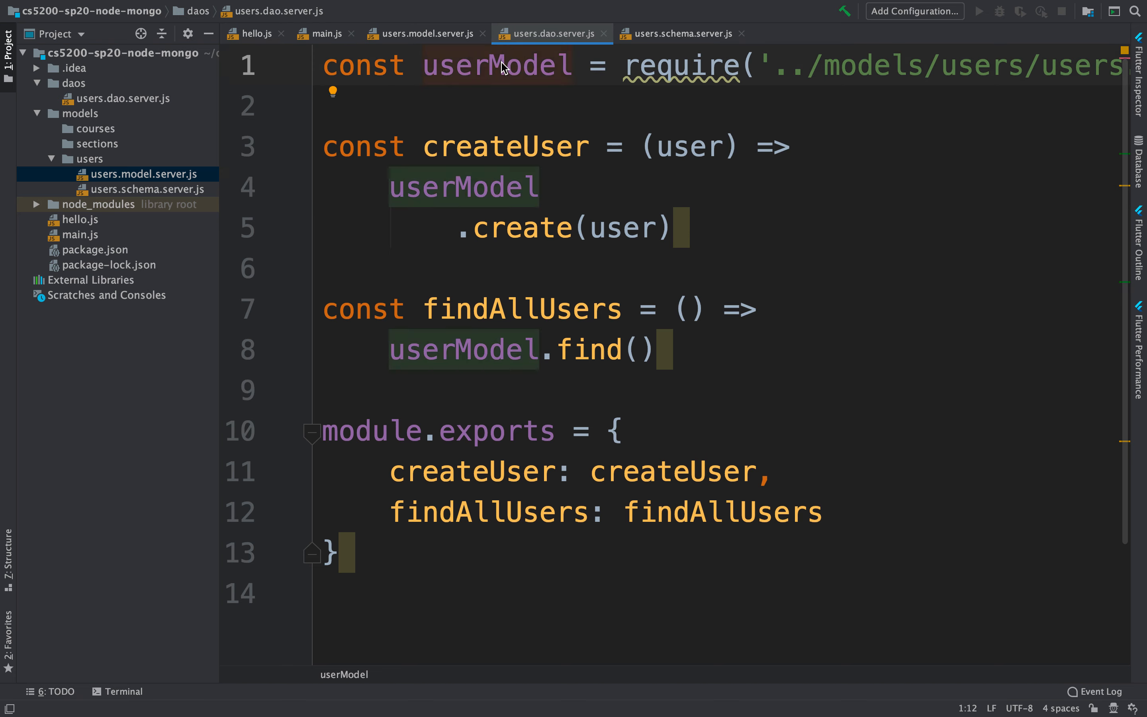
pyautogui.click(421, 33)
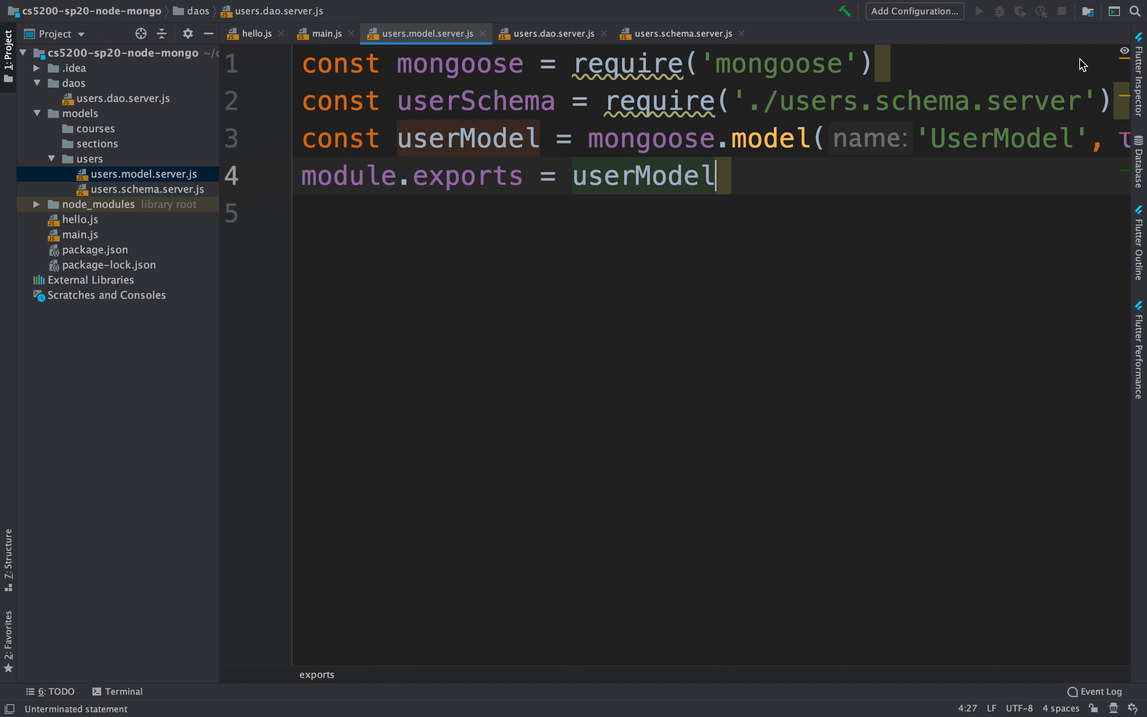
pyautogui.doubleClick(650, 138)
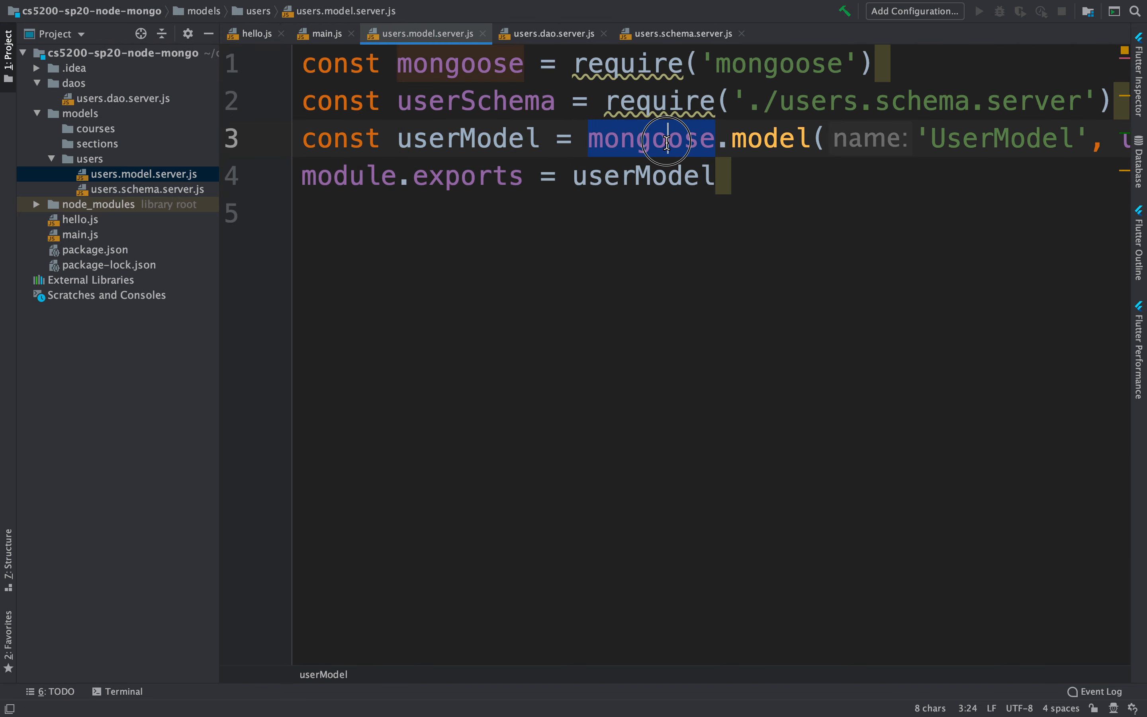
pyautogui.press('ctrl+tab')
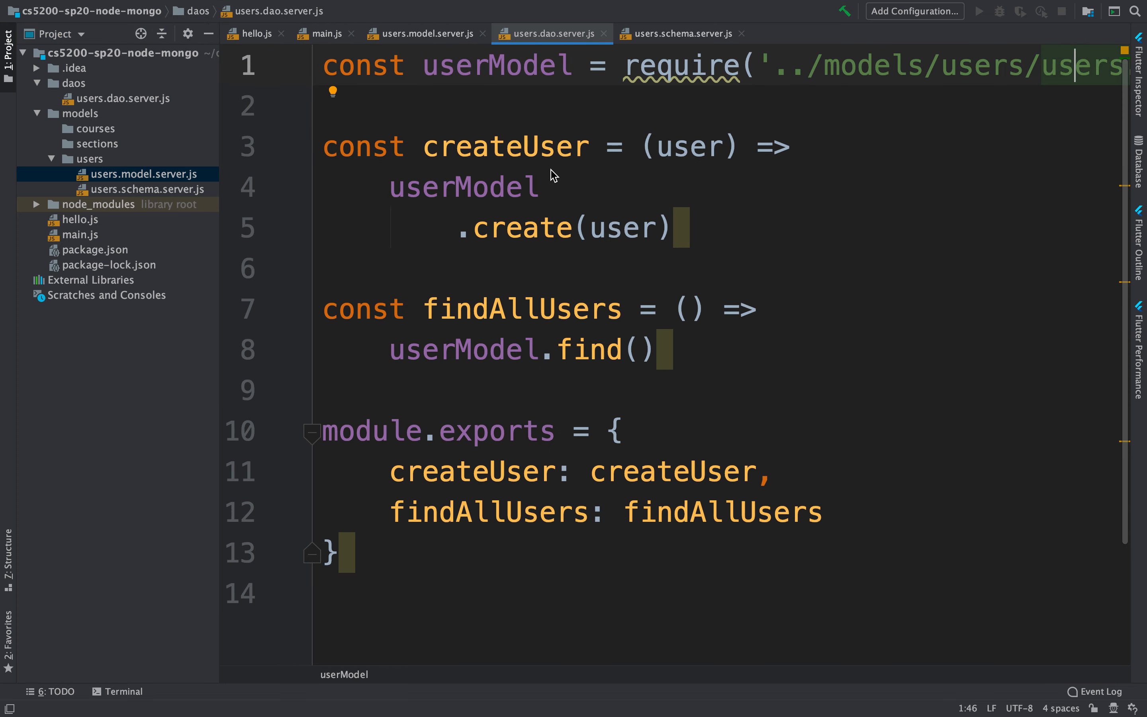
pyautogui.moveTo(214, 154)
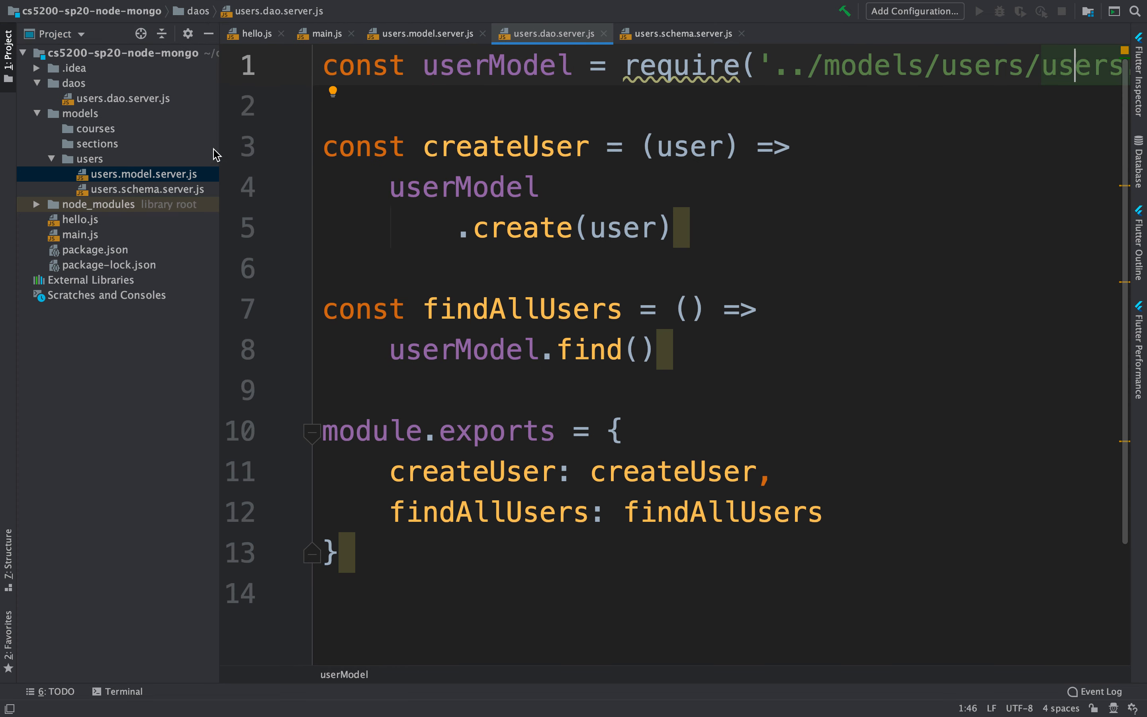
pyautogui.moveTo(73, 234)
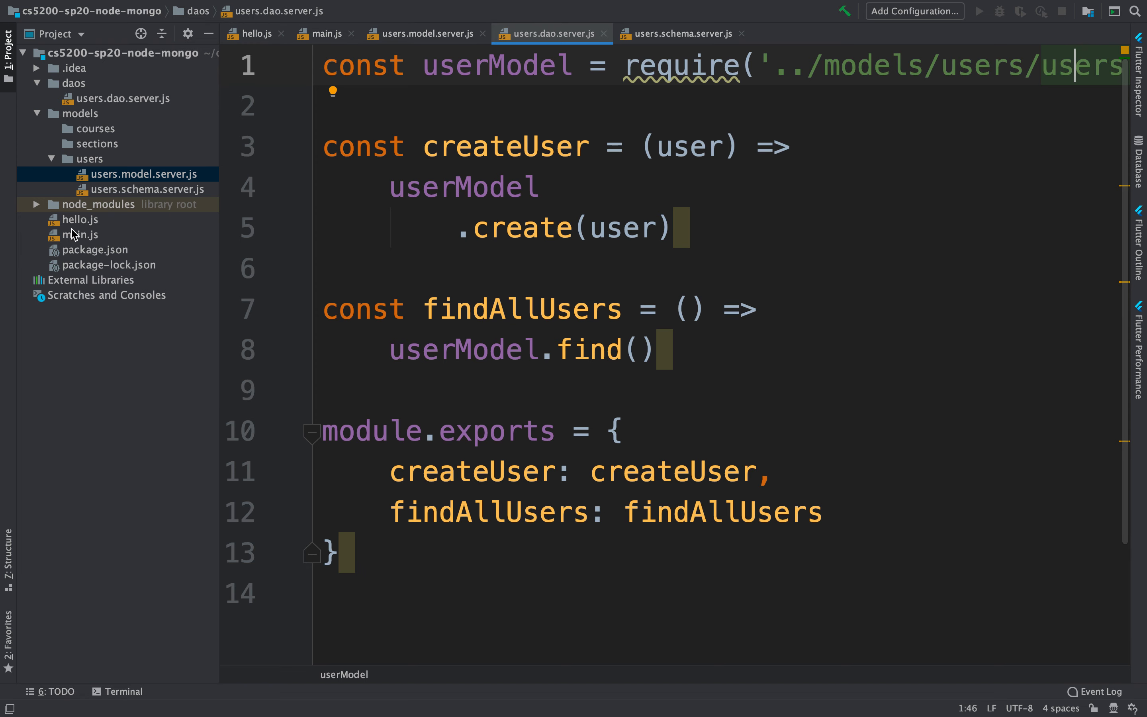
# In main.js, change the import path to './daos/users.dao.server' for the userDao variable.
pyautogui.click(321, 34)
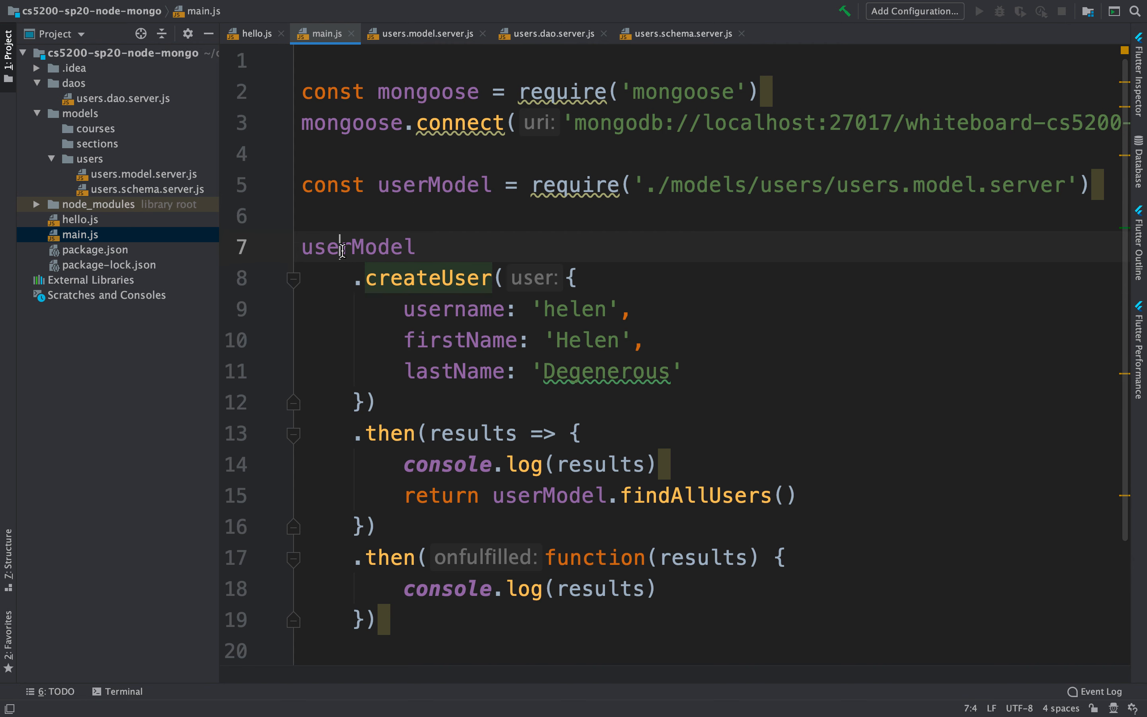
pyautogui.doubleClick(357, 246)
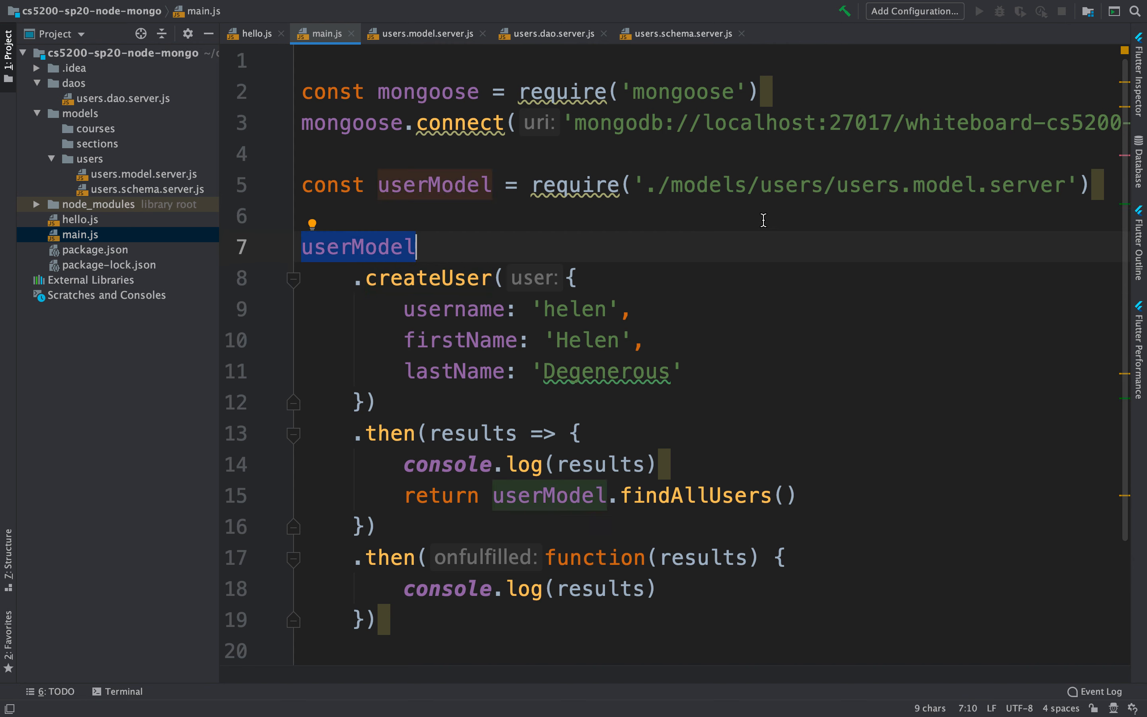
pyautogui.doubleClick(710, 184)
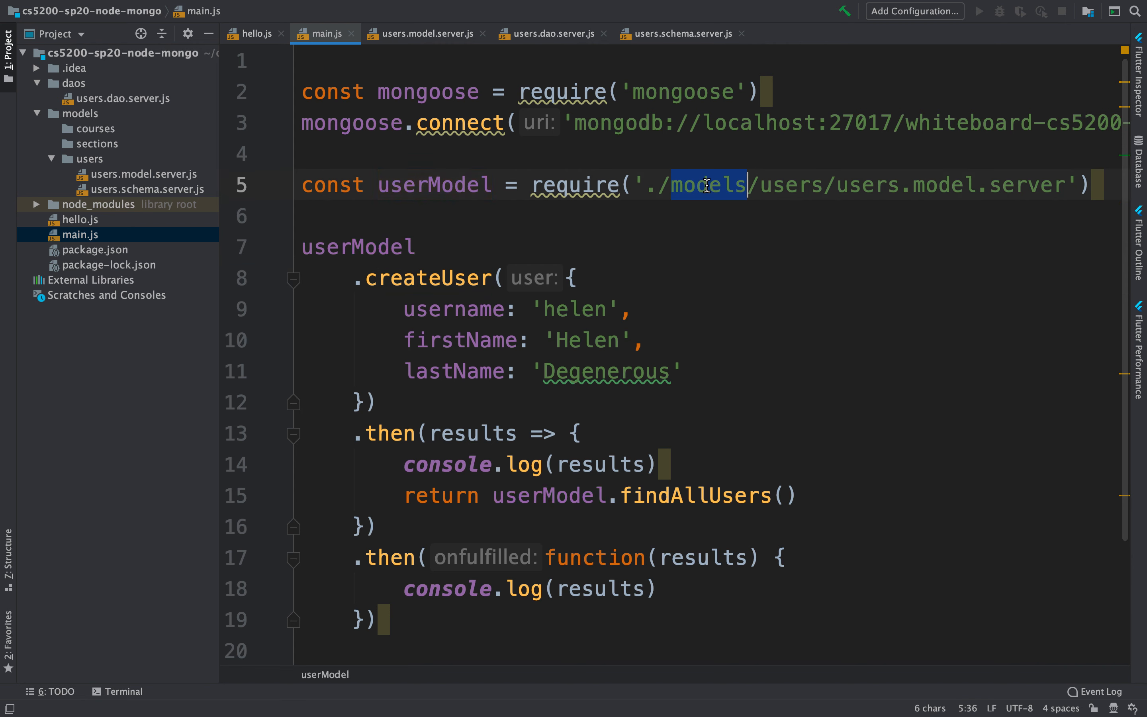
pyautogui.write('daos')
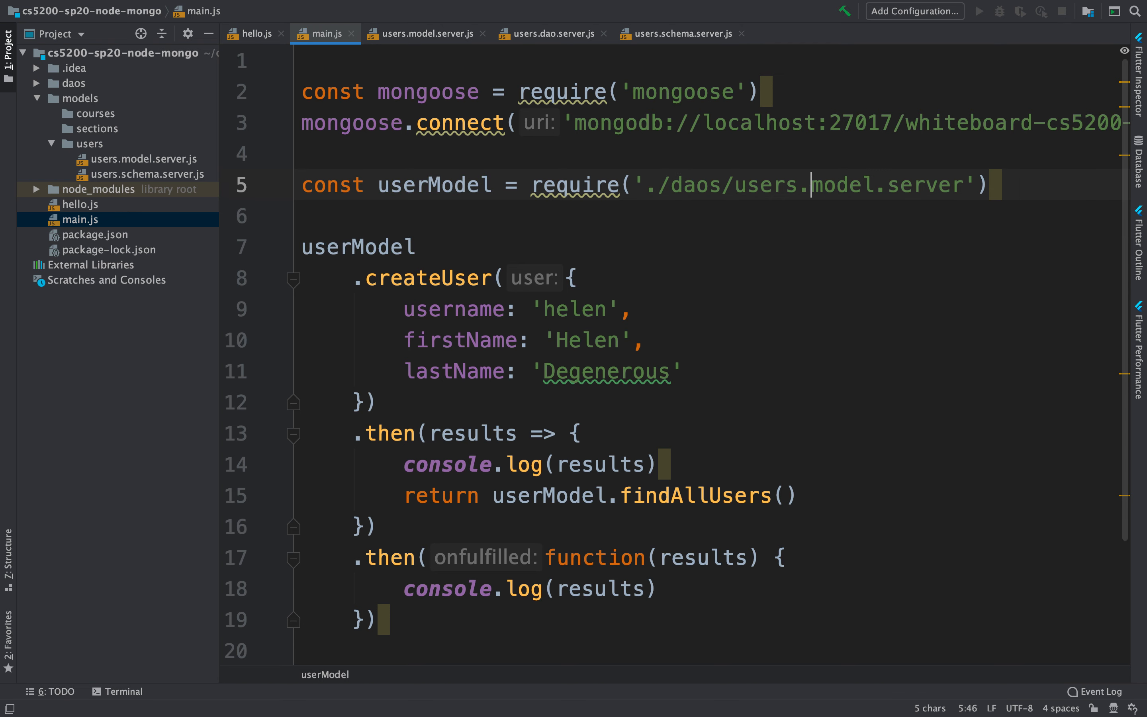
pyautogui.doubleClick(841, 184)
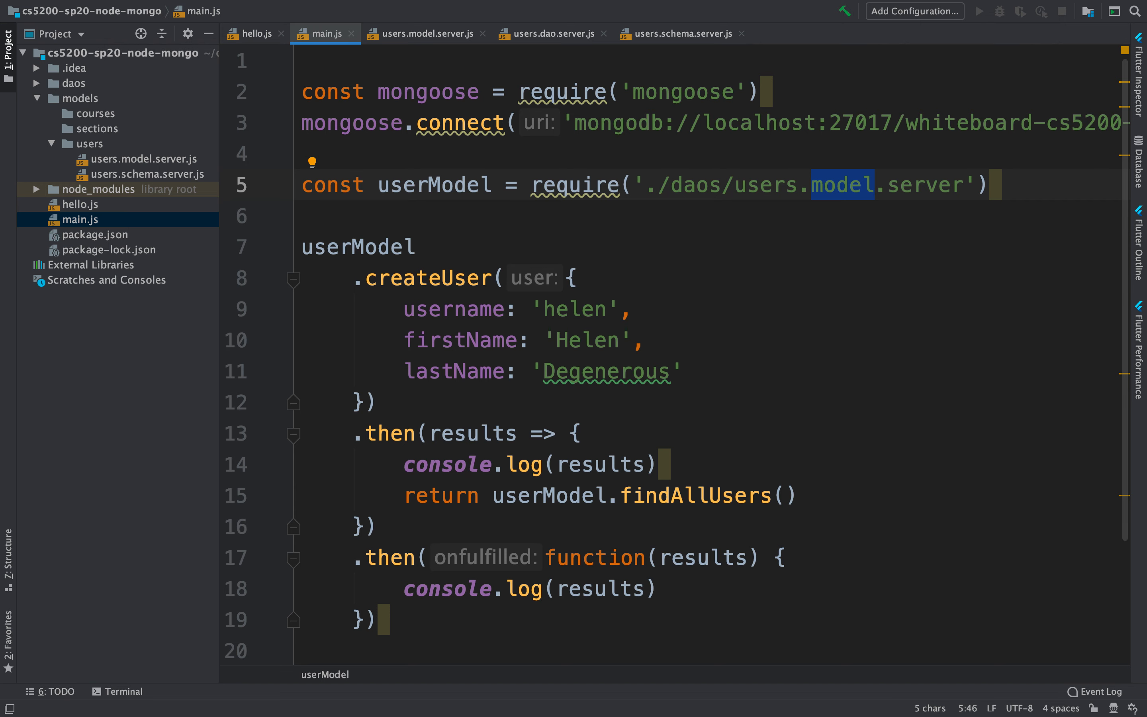
pyautogui.write('dao')
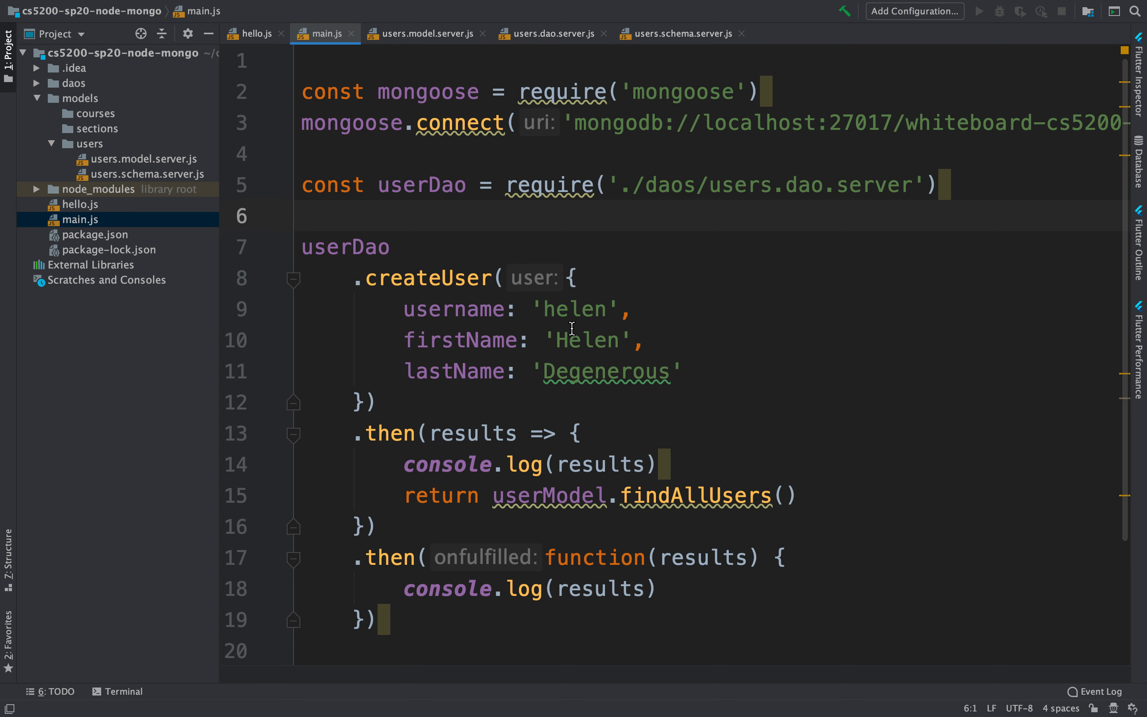
pyautogui.moveTo(578, 309)
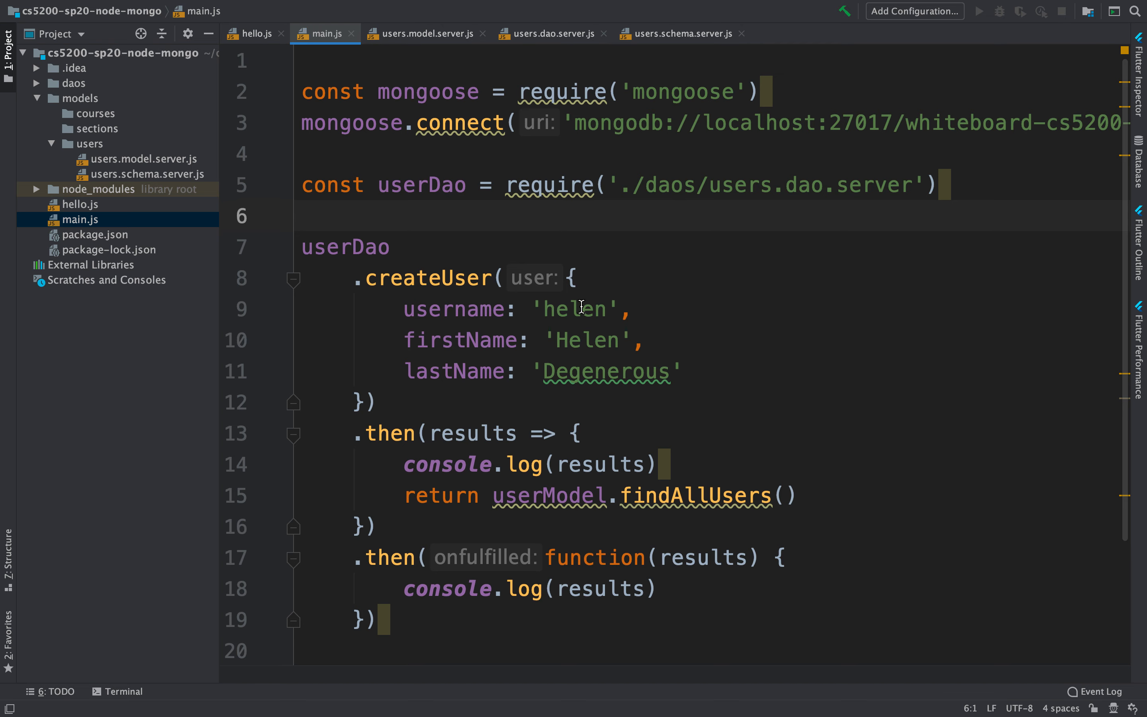
# Replace the createUser values with username ian, first name Ian, last name Fleming.
pyautogui.doubleClick(576, 309)
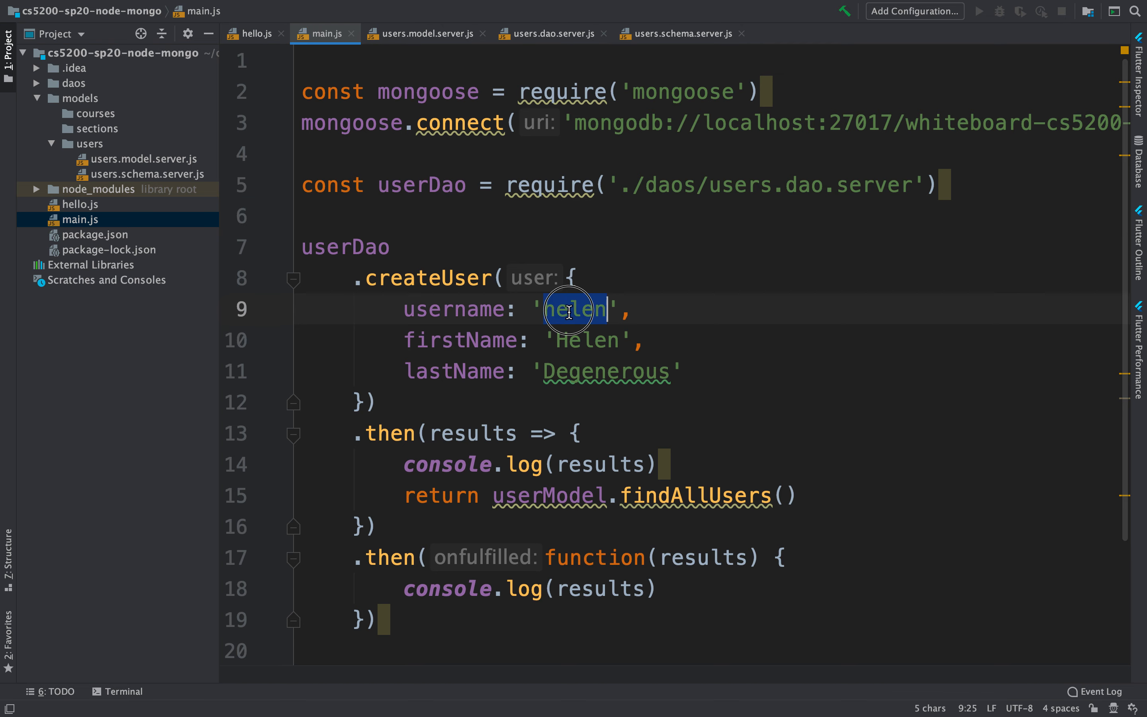
pyautogui.write('ian')
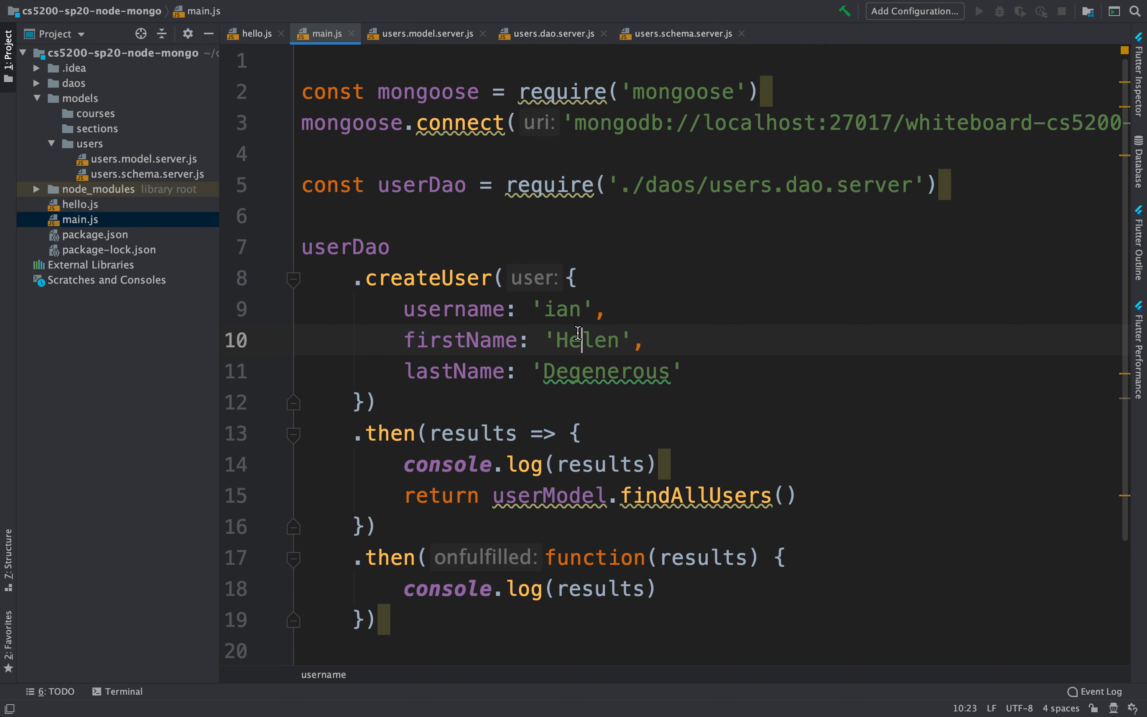
pyautogui.write('Ian')
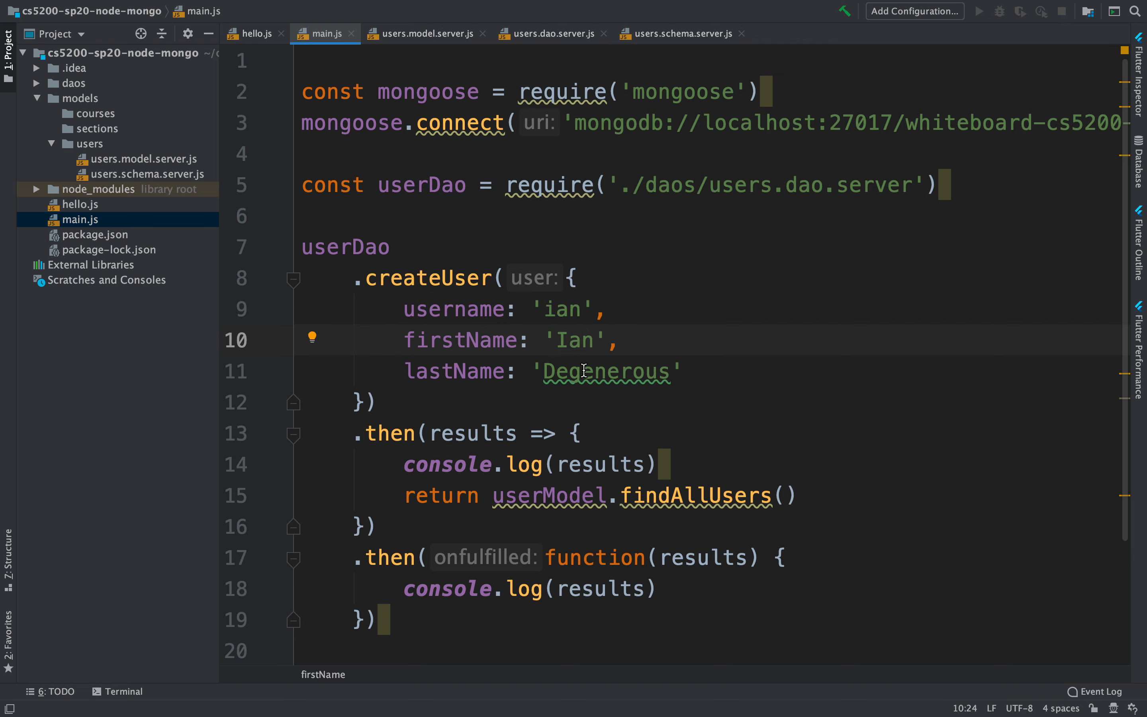
pyautogui.write('Fleming')
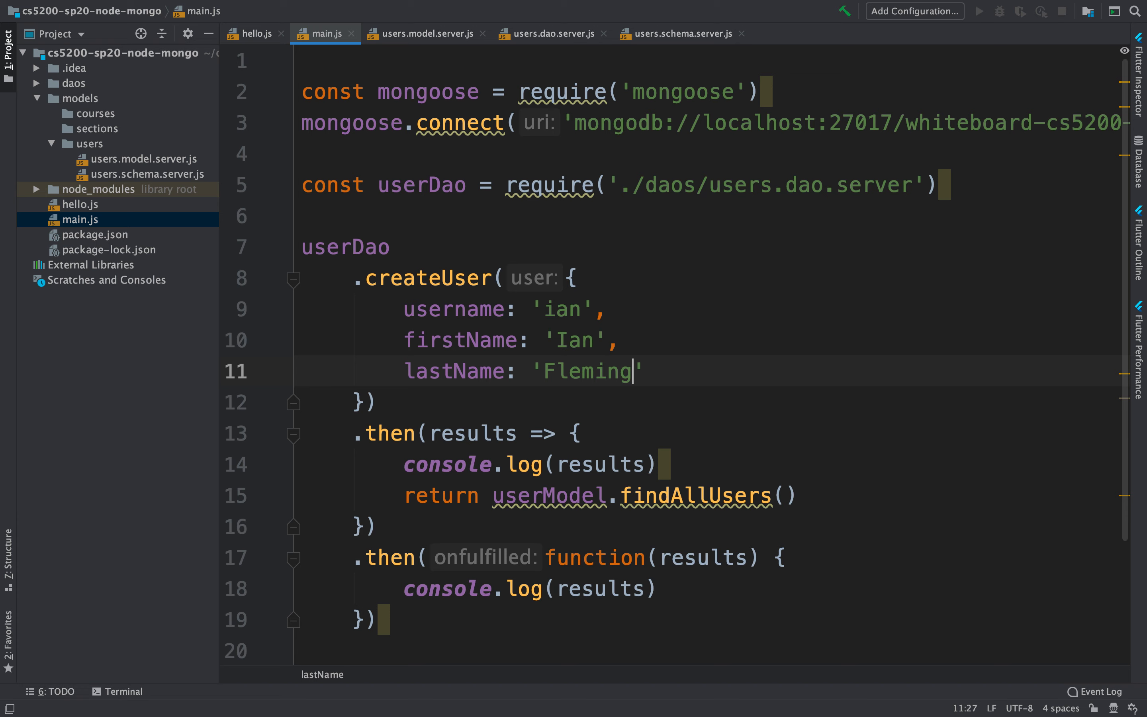
pyautogui.scroll(-3)
pyautogui.write('node main.js')
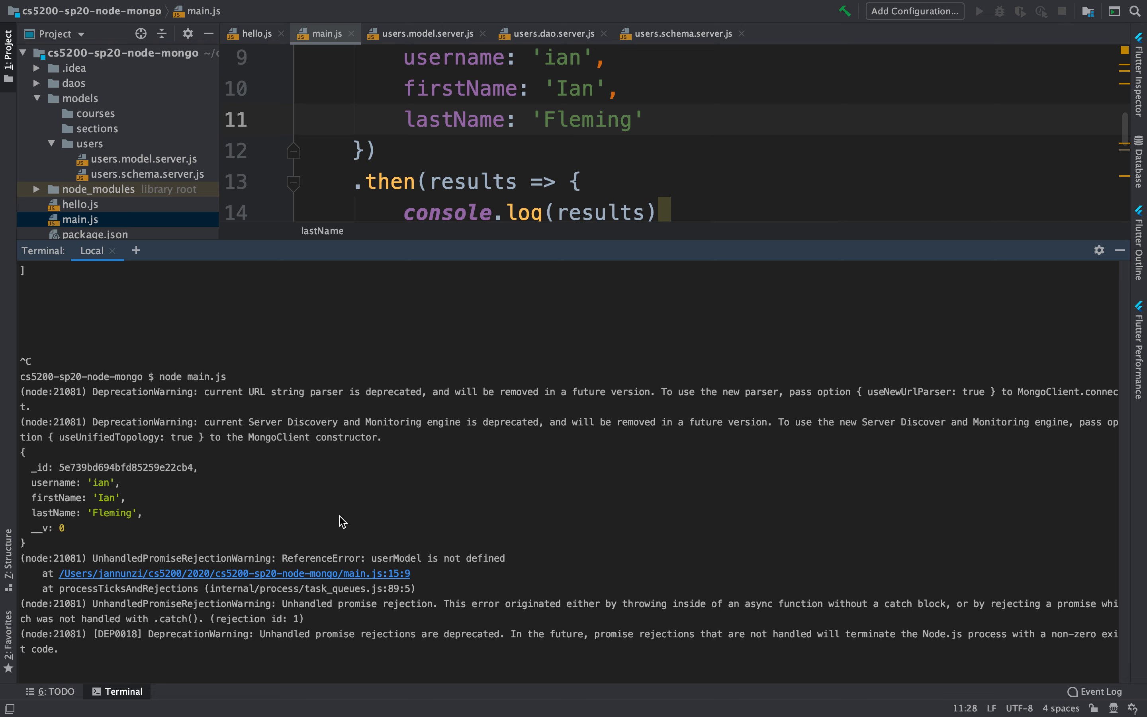
pyautogui.moveTo(394, 572)
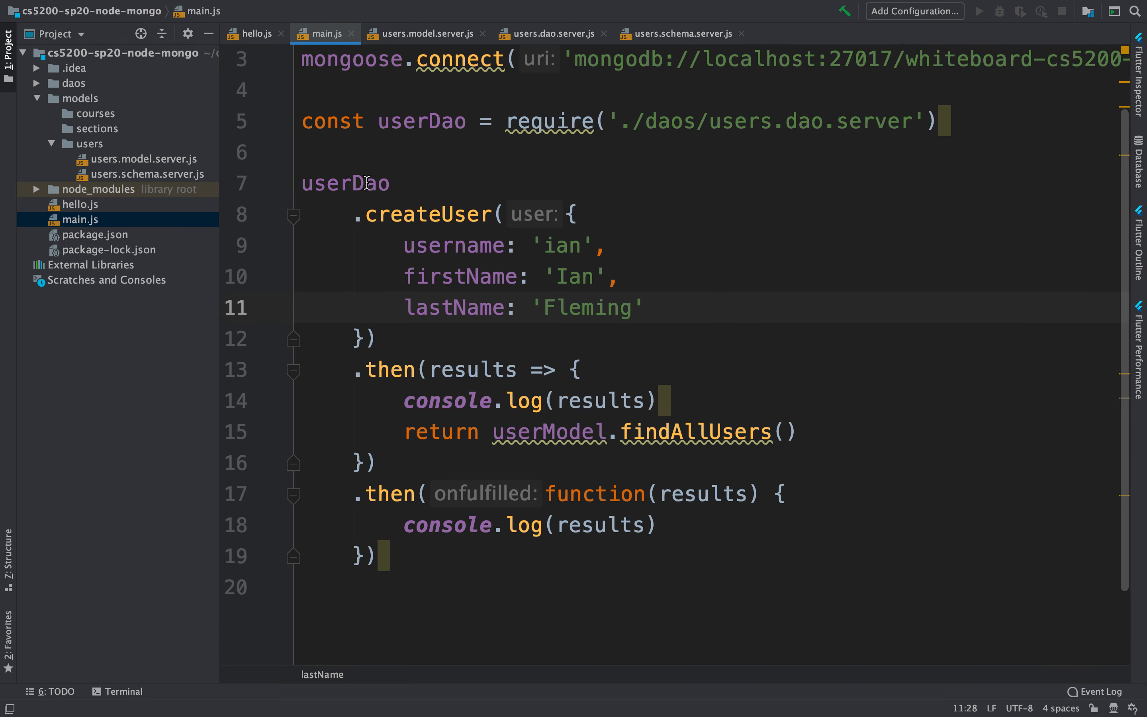
# Replace userModel with userDao in the findAllUsers call on line 15.
pyautogui.doubleClick(547, 432)
pyautogui.write('Da')
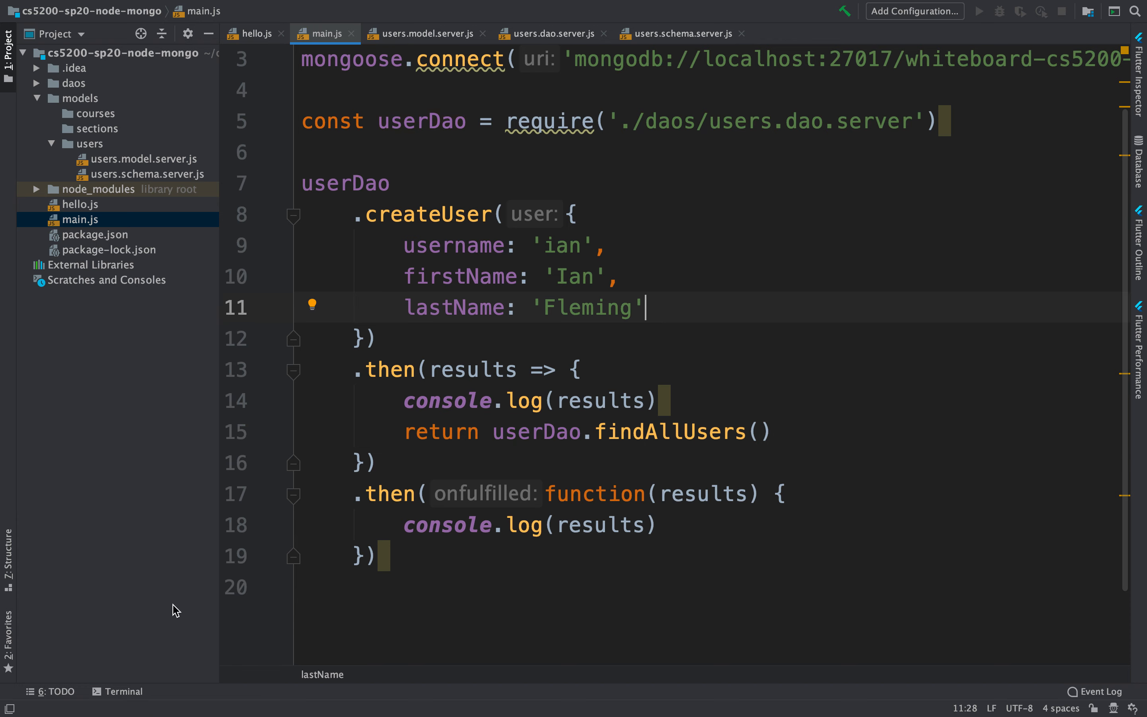
pyautogui.click(122, 692)
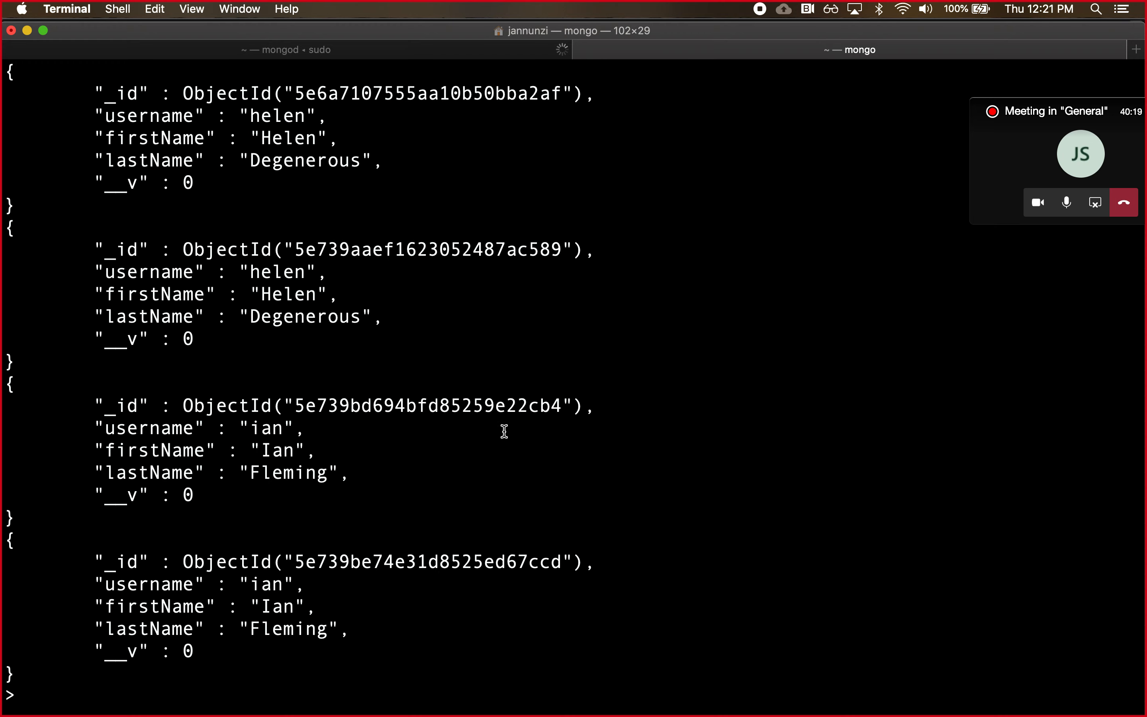
# Switch back from Terminal to WebStorm after reviewing the ian Fleming user documents.
pyautogui.press('cmd+tab')
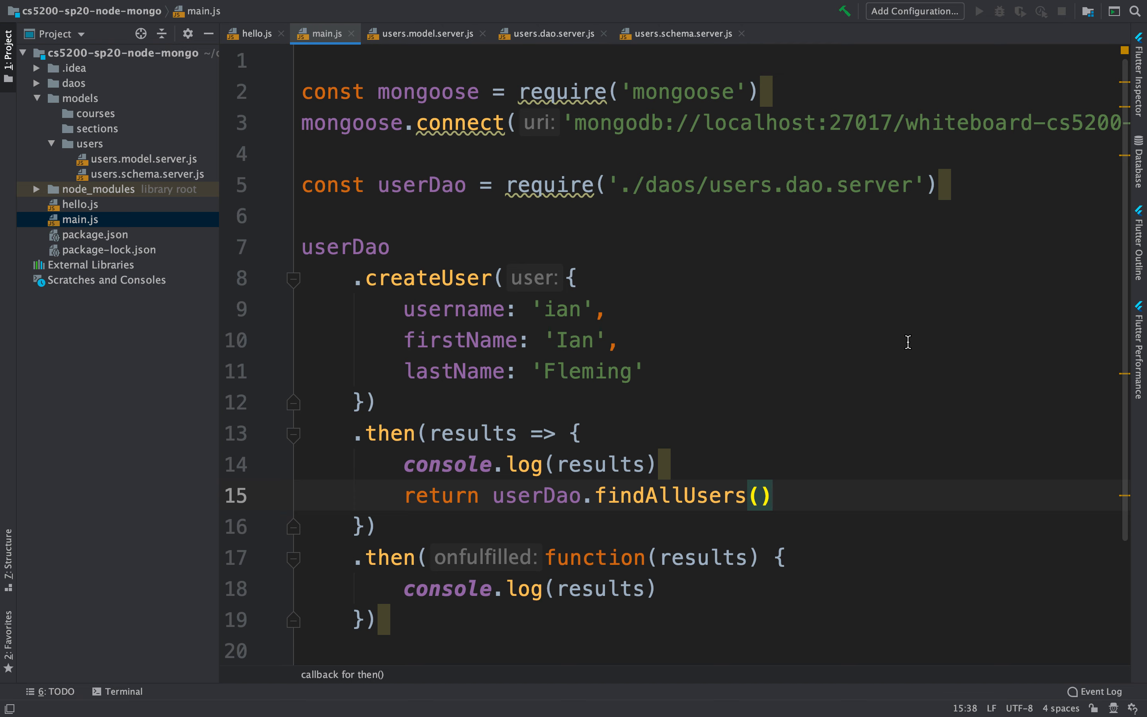
pyautogui.click(772, 495)
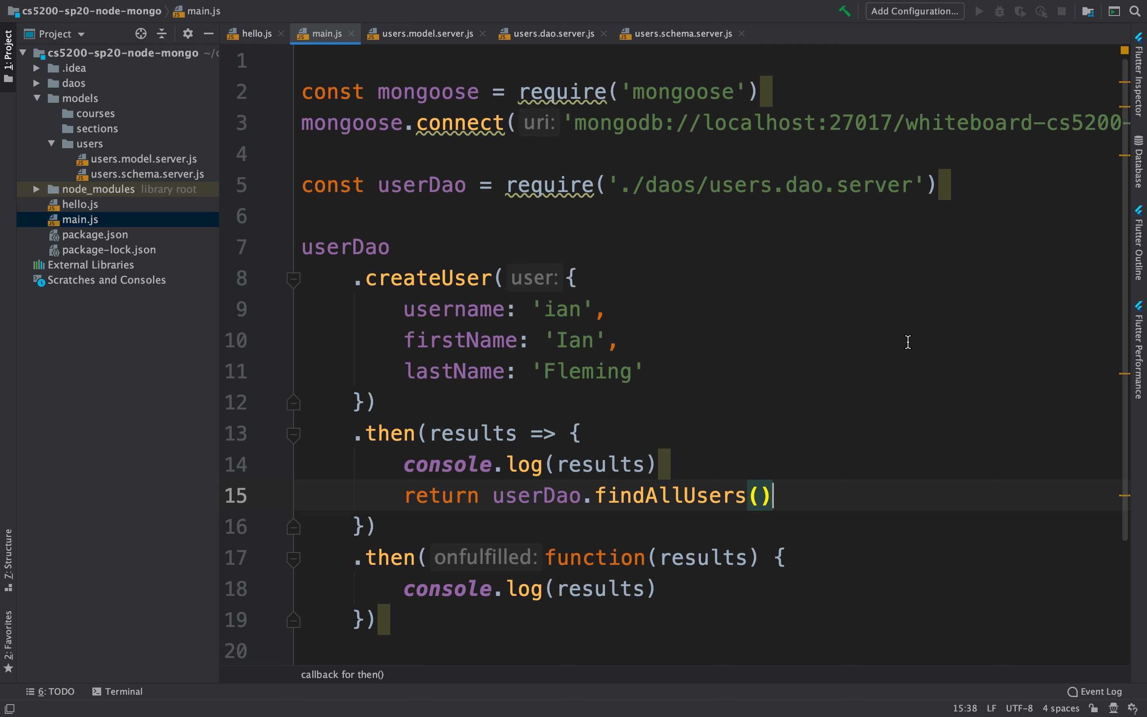
pyautogui.moveTo(801, 241)
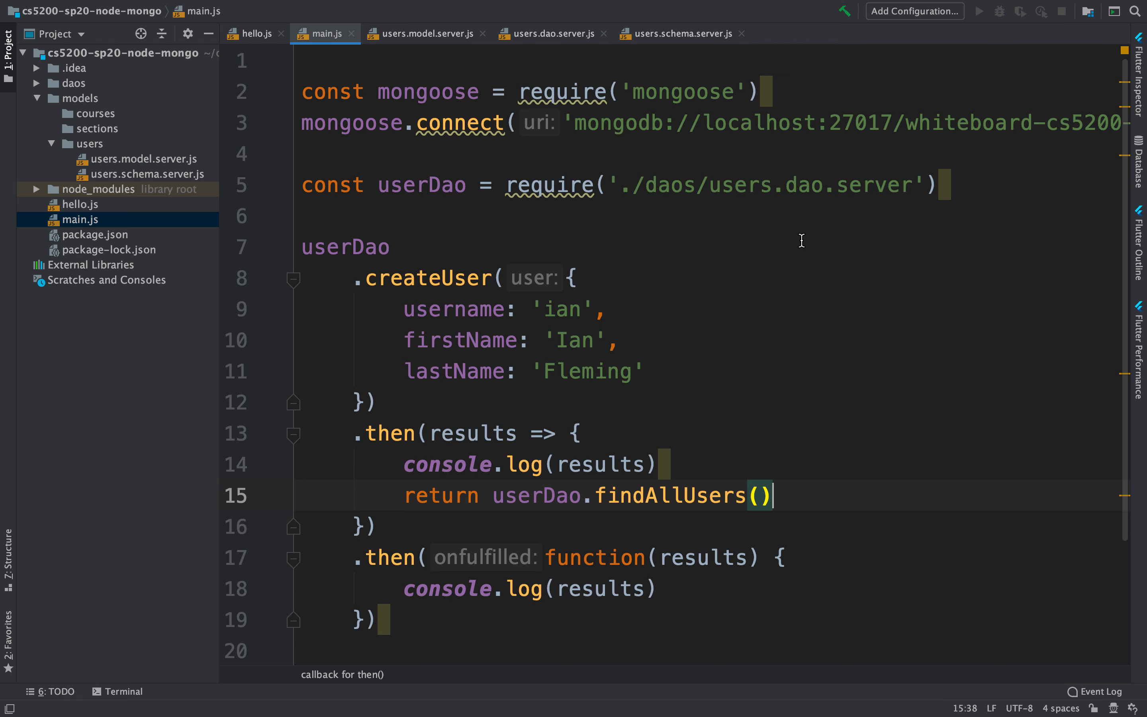